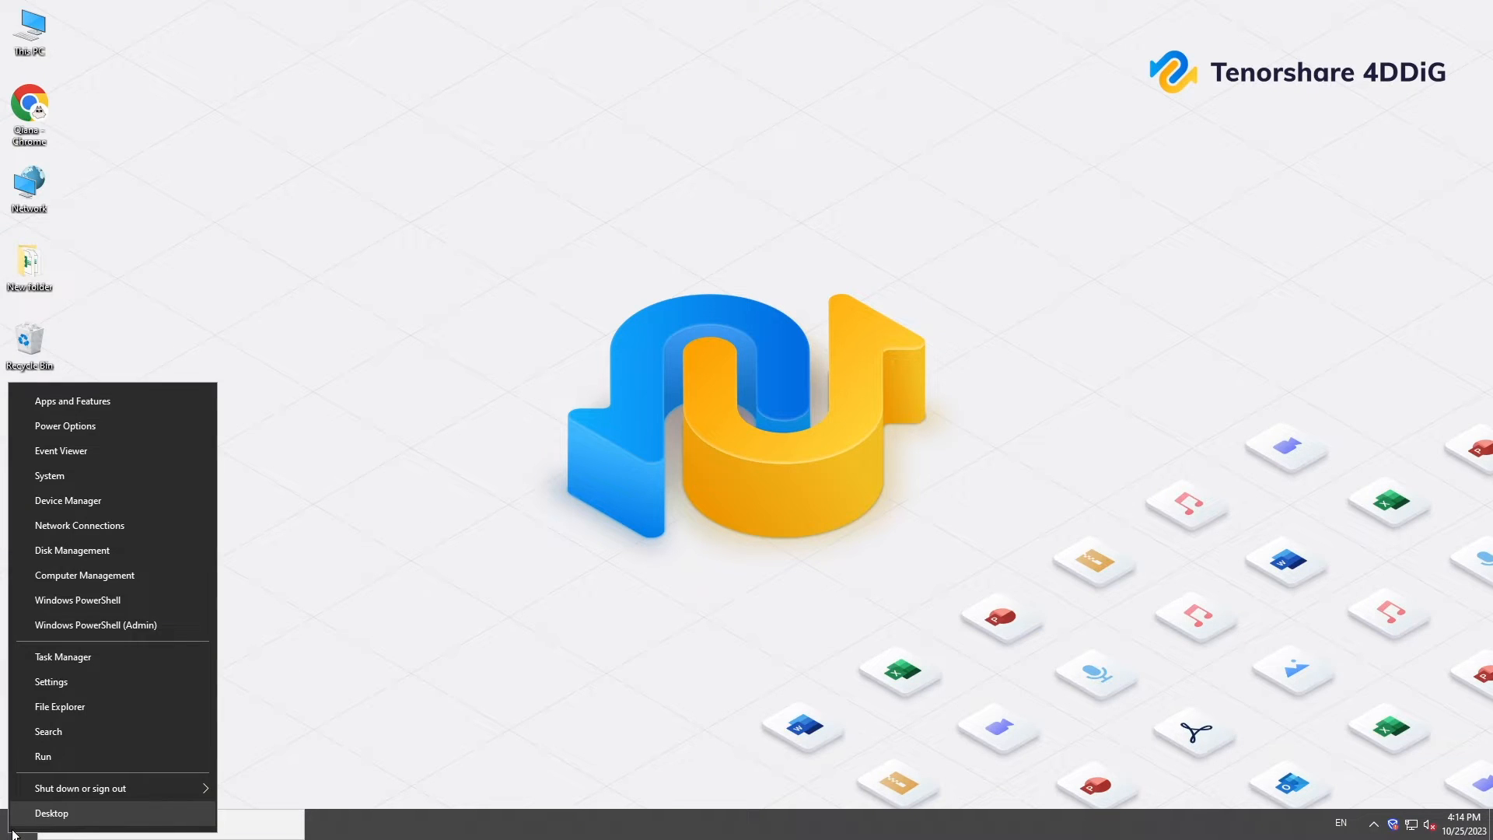
pyautogui.moveTo(74, 503)
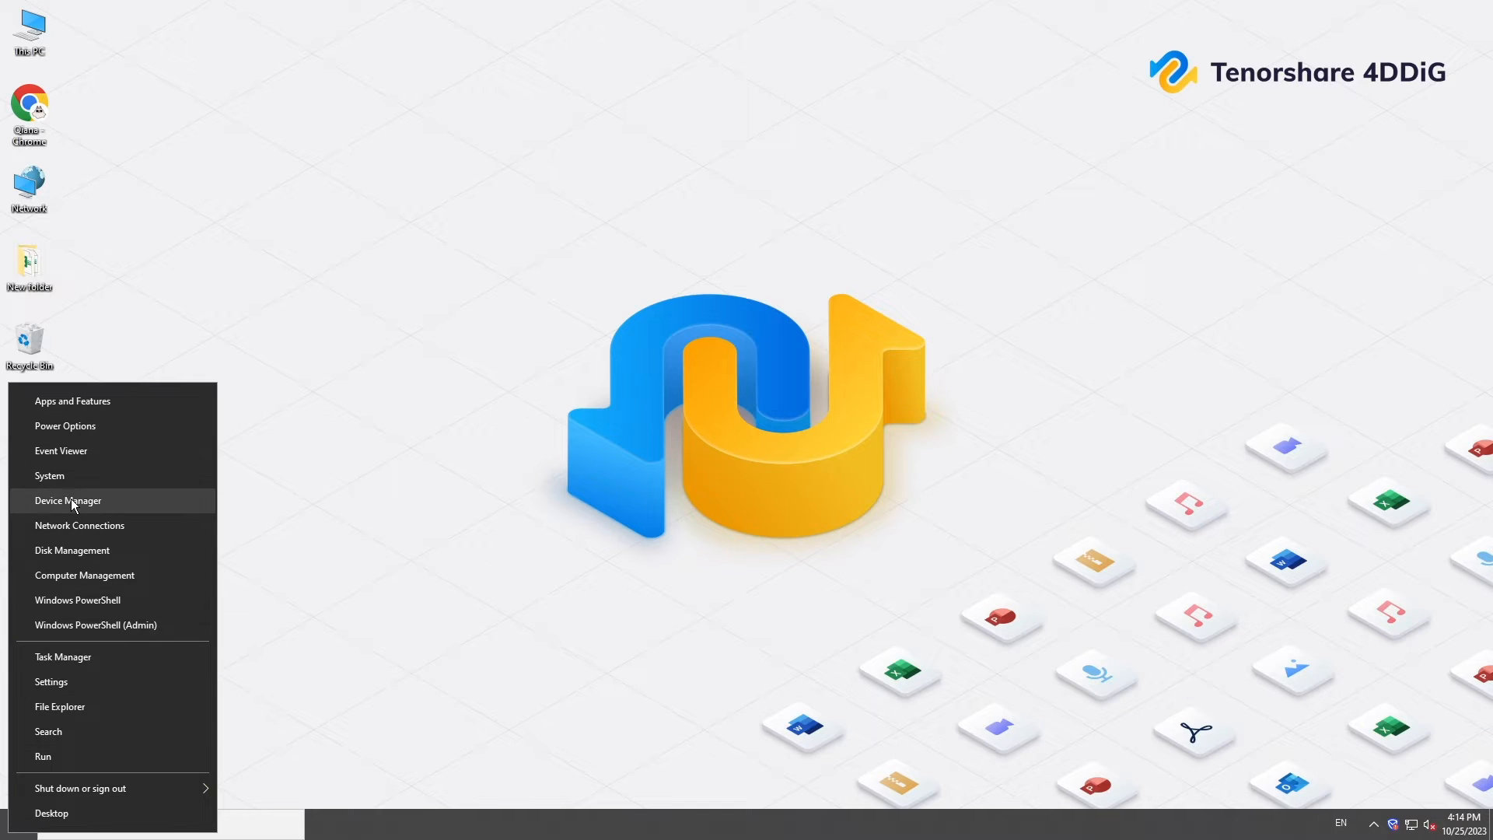
pyautogui.moveTo(155, 507)
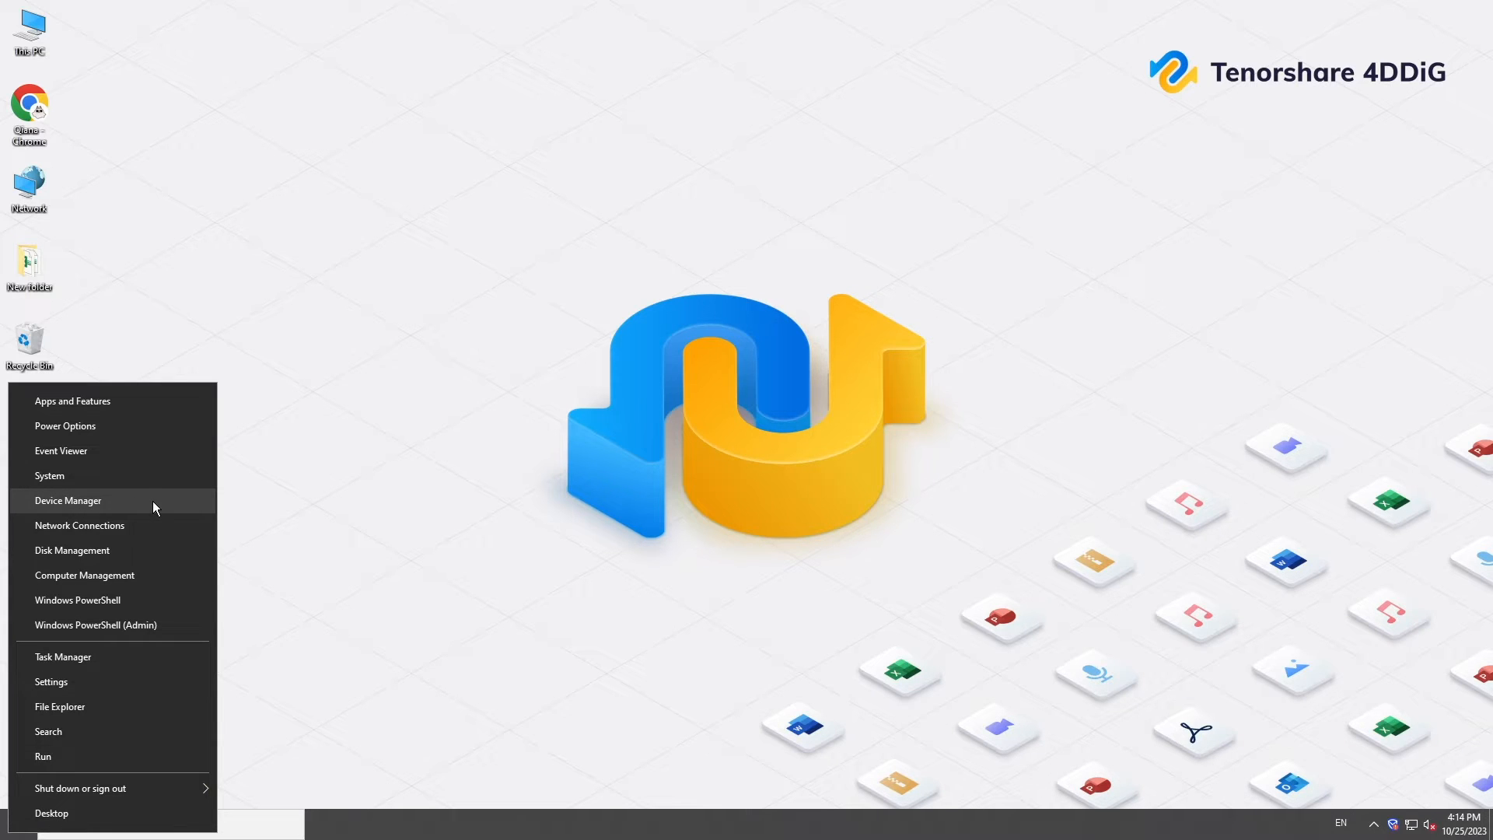
# In Device Manager, expand Display adapters and bring up actions for Intel(R) UHD Graphics 630.
pyautogui.click(69, 500)
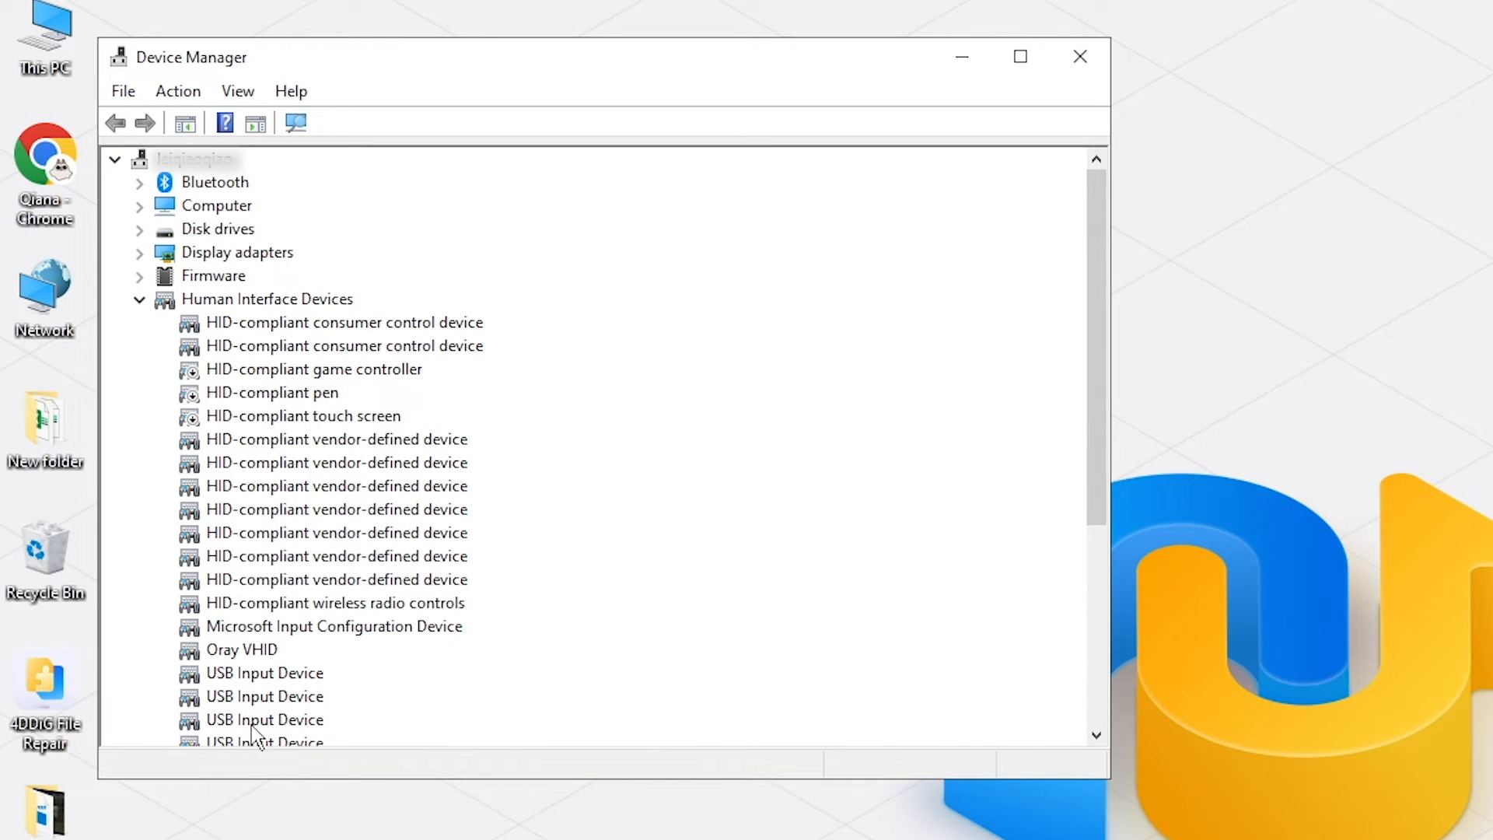
pyautogui.click(139, 298)
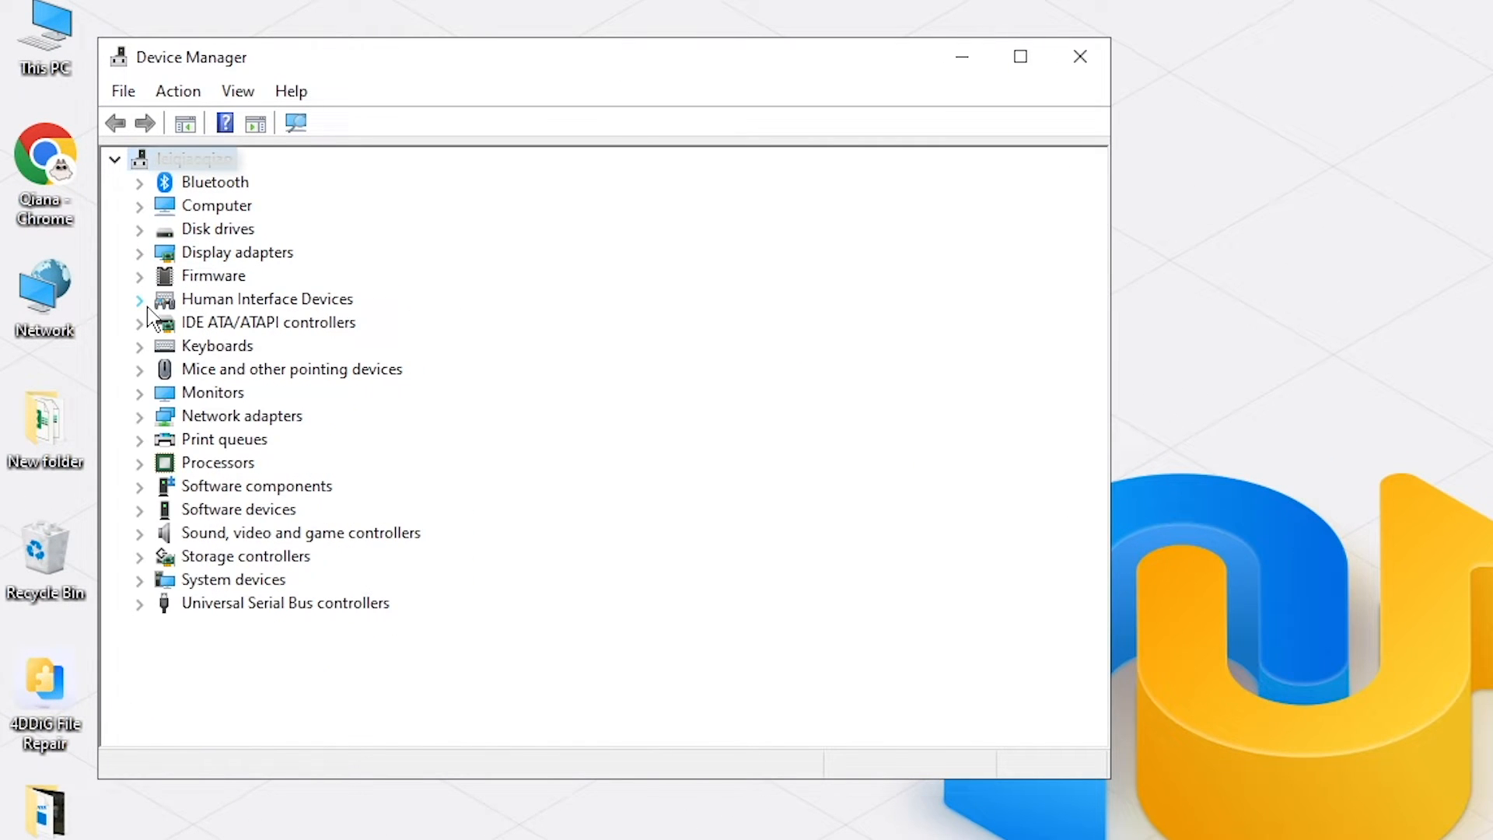
pyautogui.moveTo(279, 258)
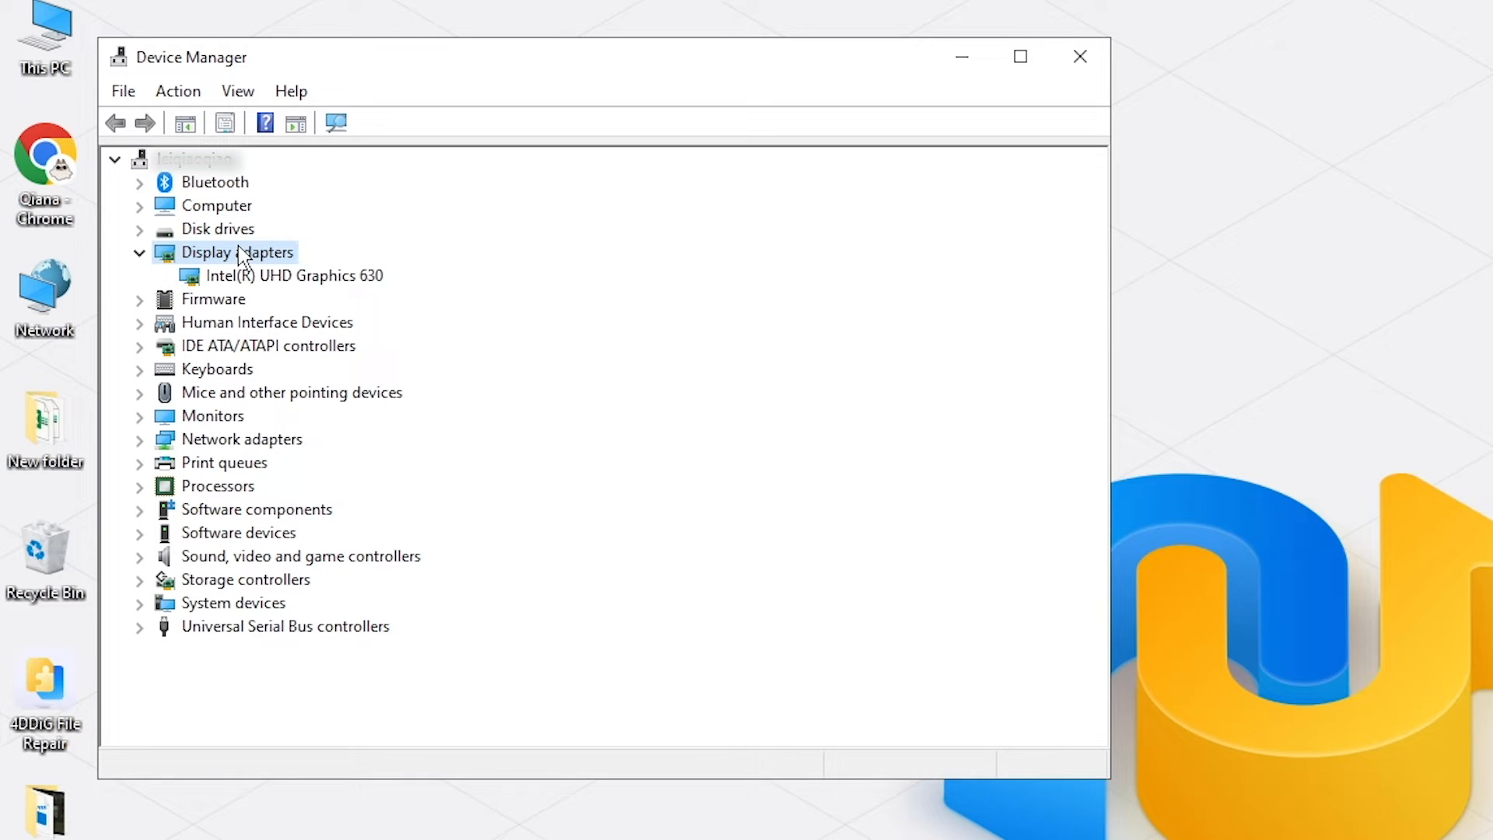
pyautogui.click(297, 277)
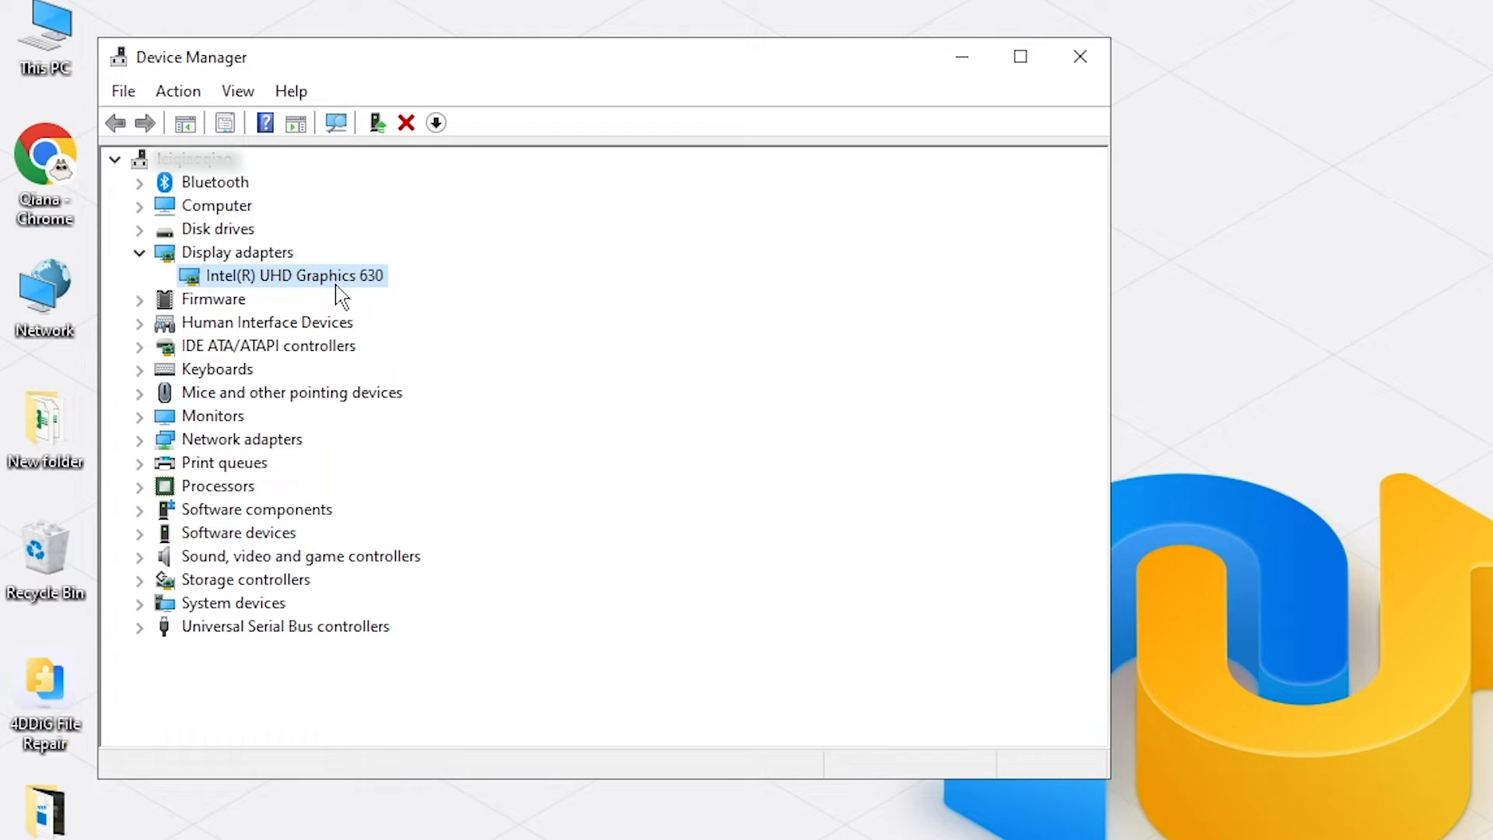
pyautogui.rightClick(327, 280)
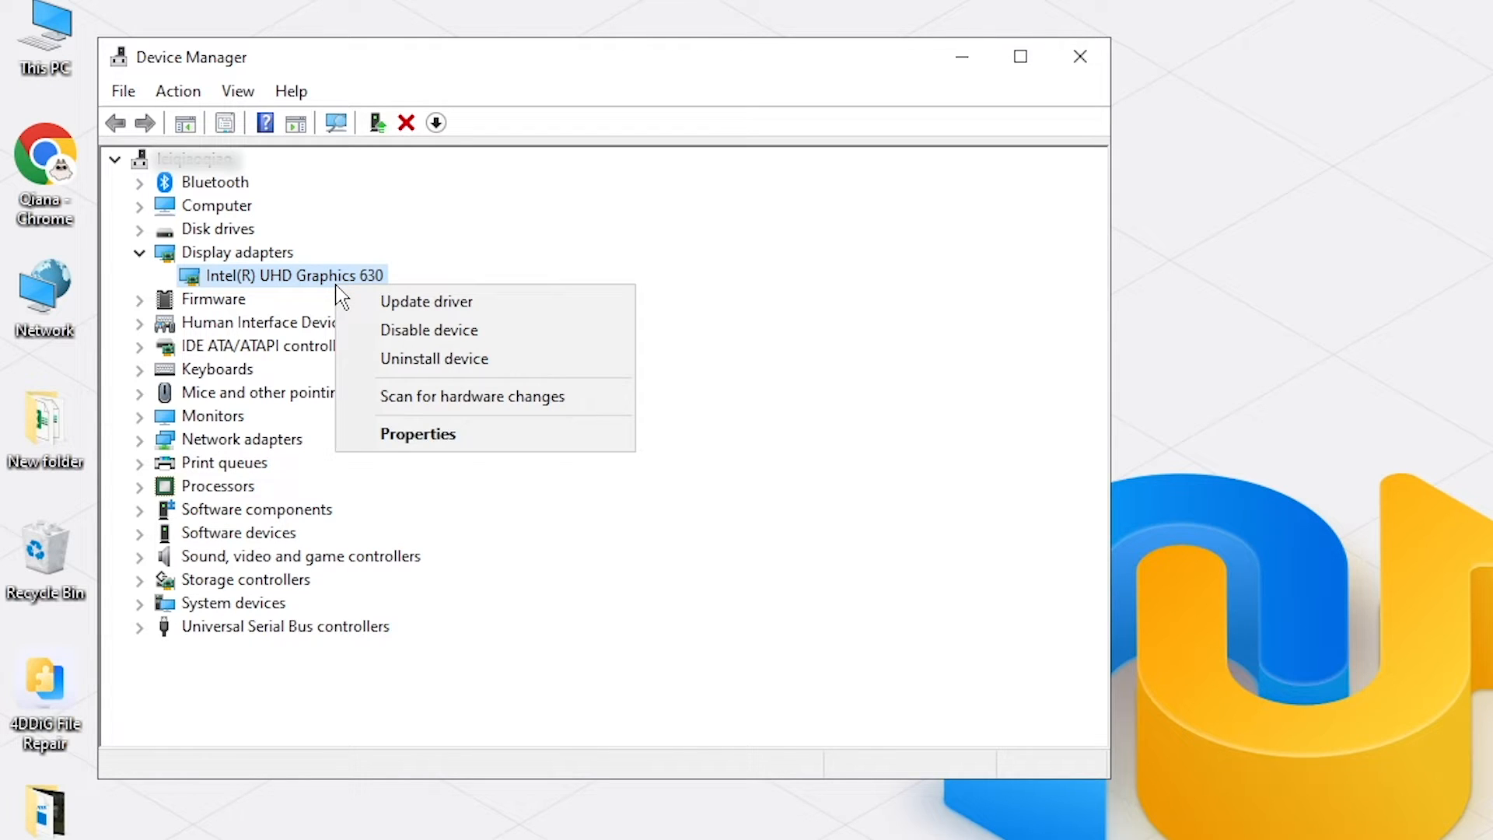
pyautogui.moveTo(520, 314)
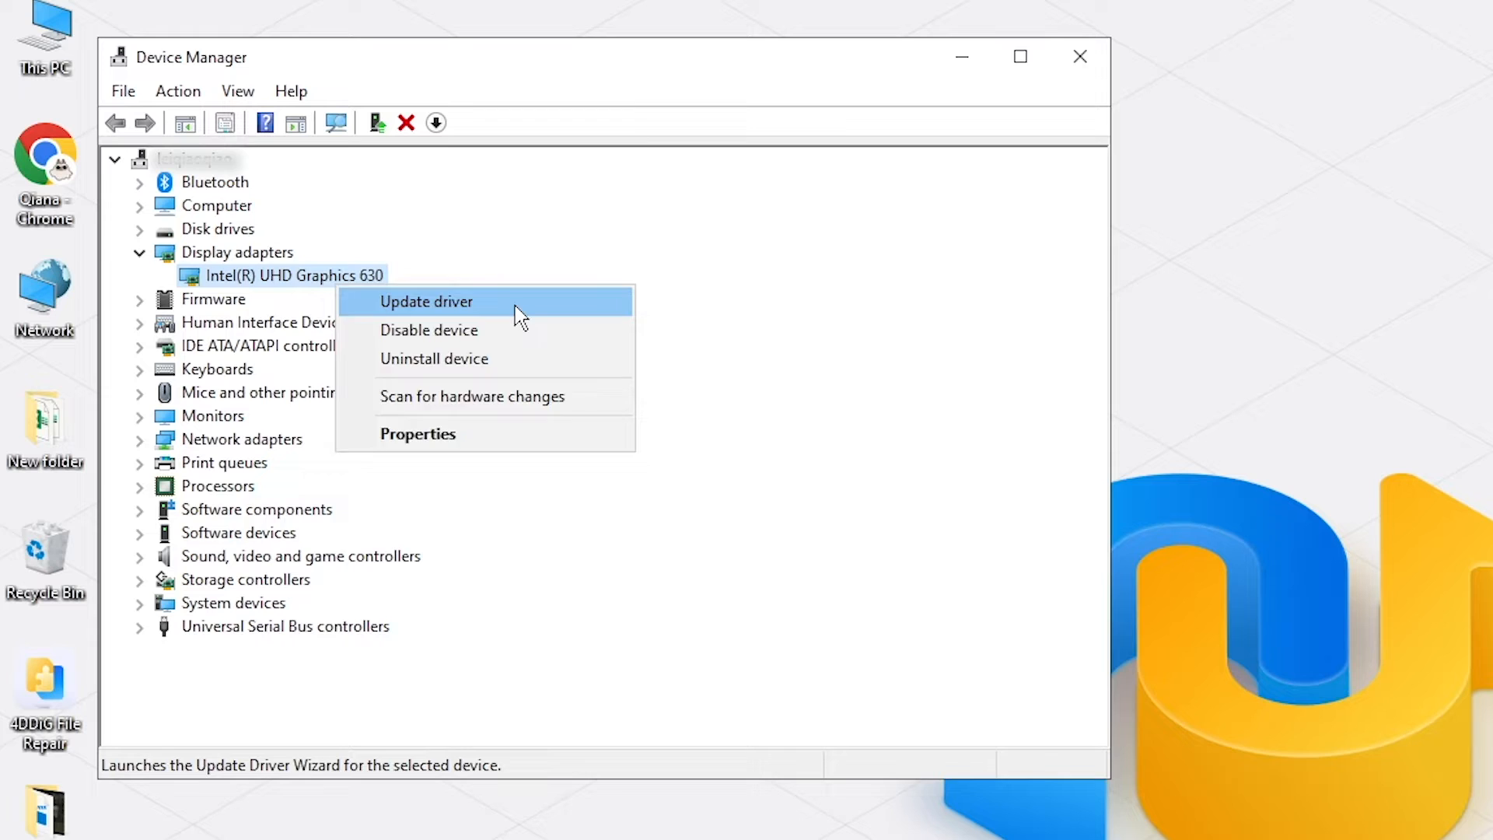
# Update the Intel UHD Graphics 630 driver, letting Windows search automatically.
pyautogui.click(426, 302)
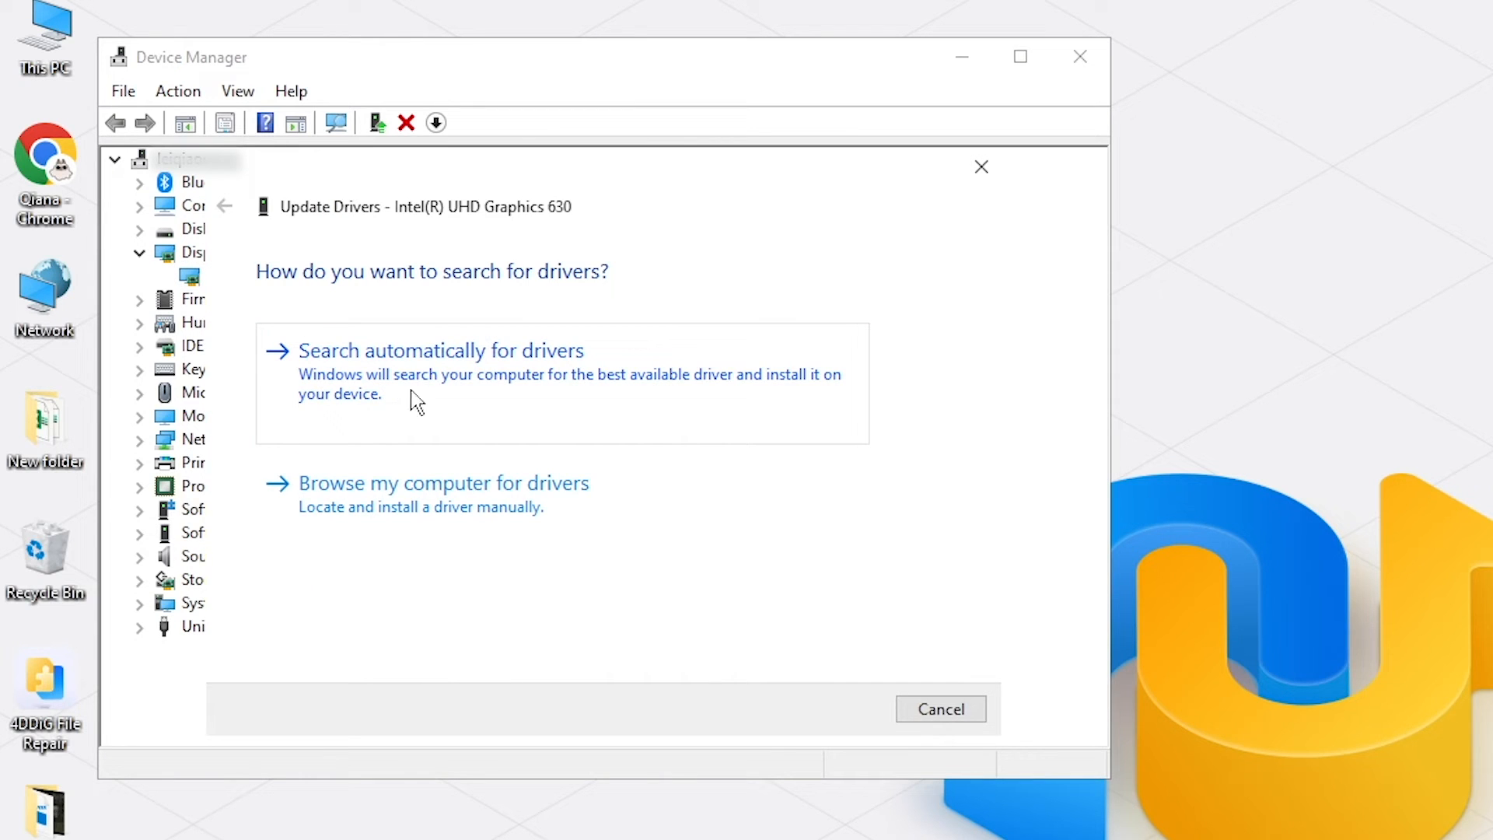
pyautogui.click(442, 351)
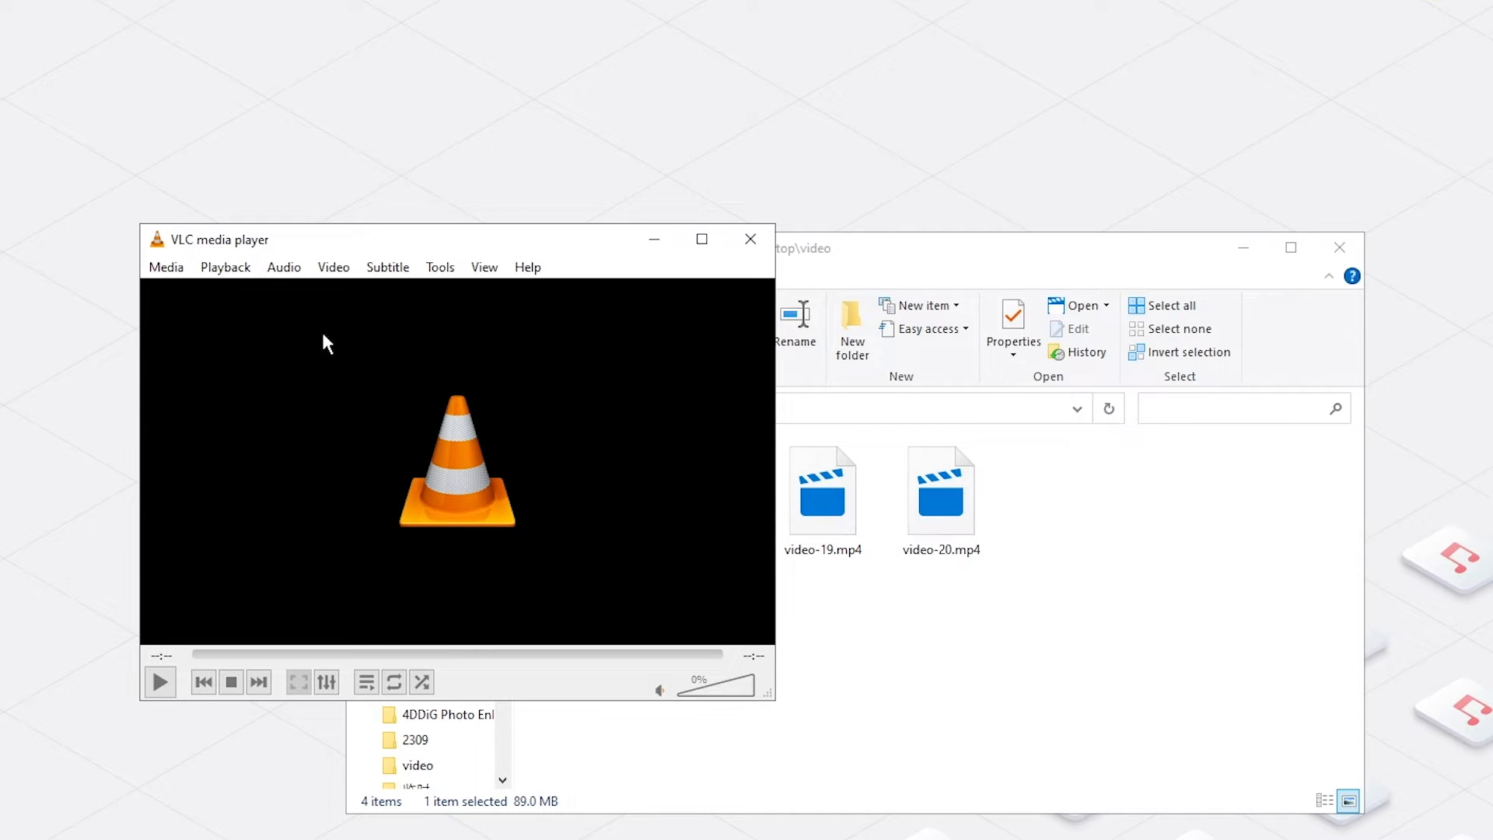
# Reach VLC's Input & Codecs preferences via Tools > Preferences.
pyautogui.click(439, 268)
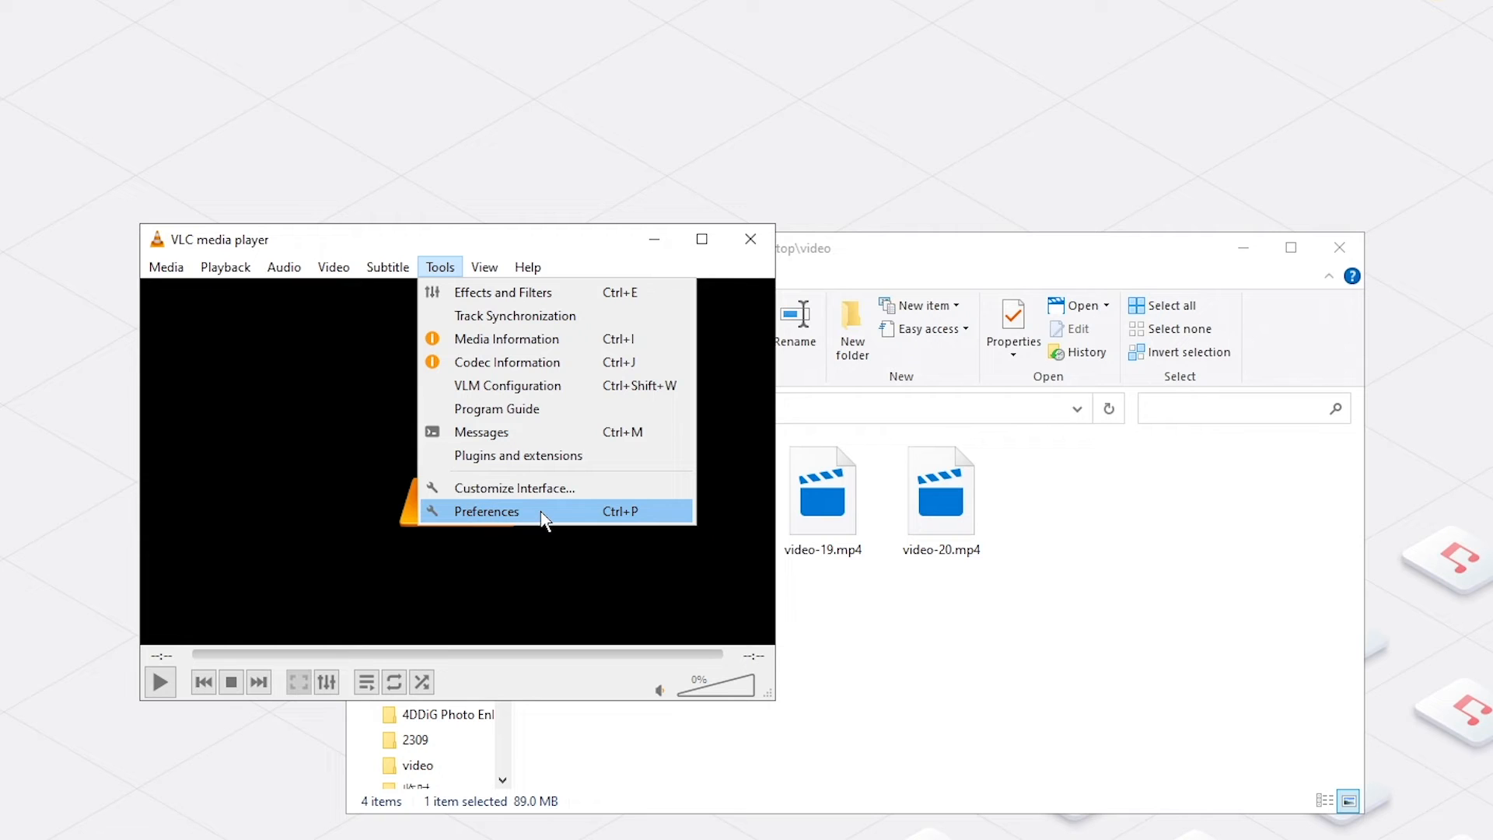
pyautogui.click(487, 510)
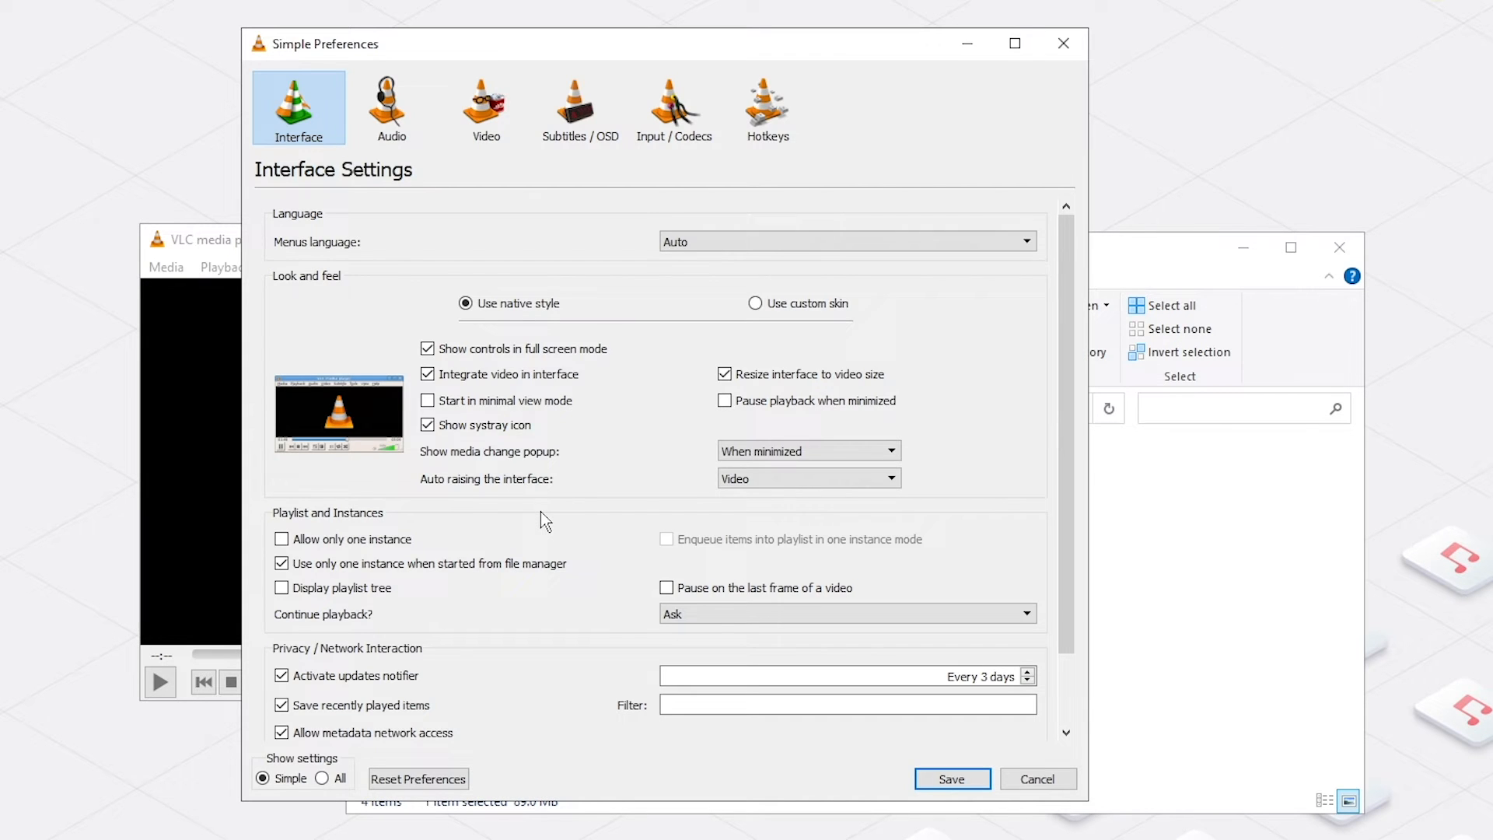
pyautogui.moveTo(692, 198)
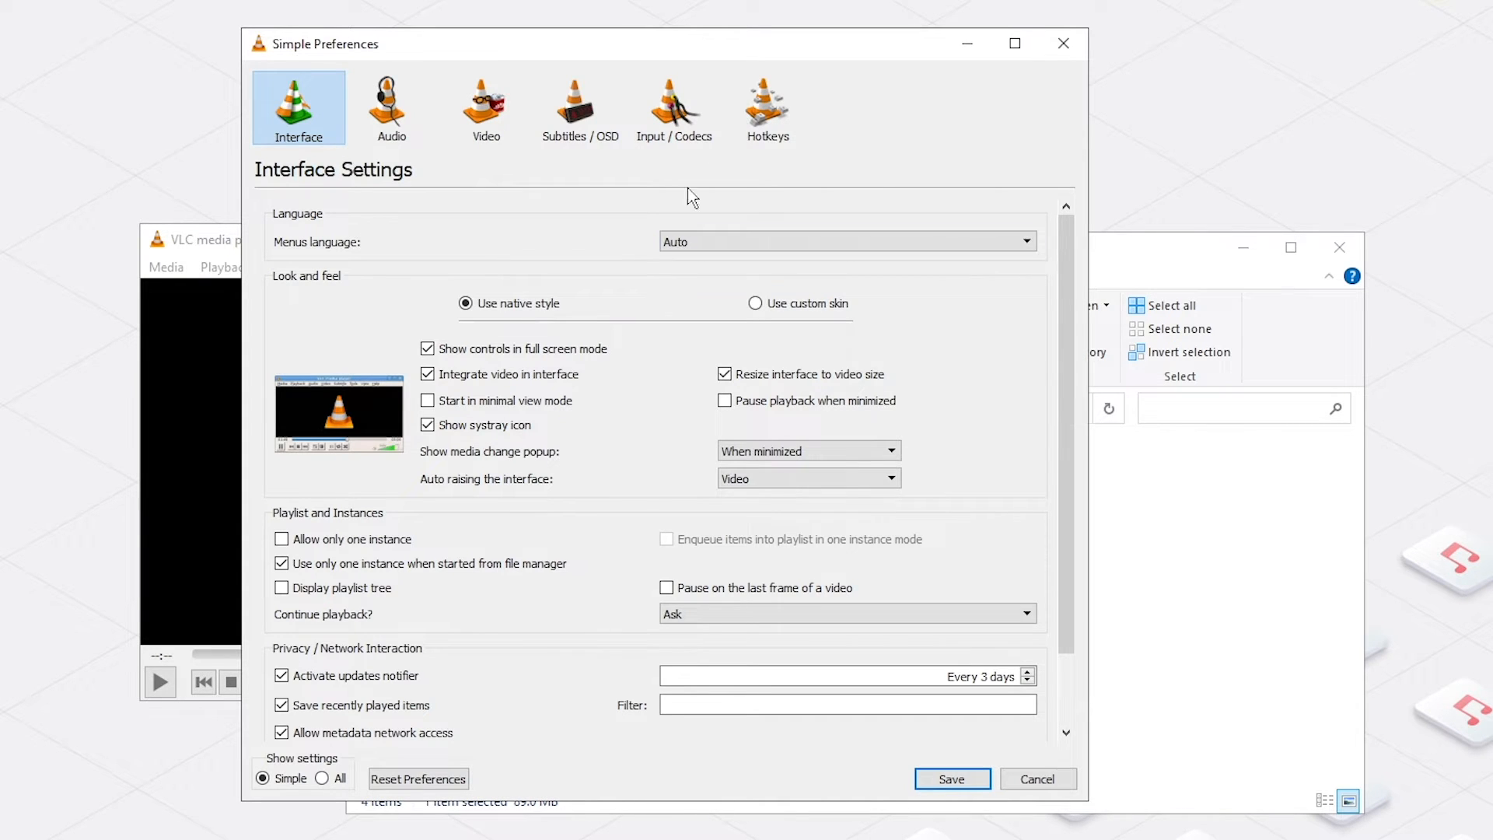
pyautogui.click(675, 106)
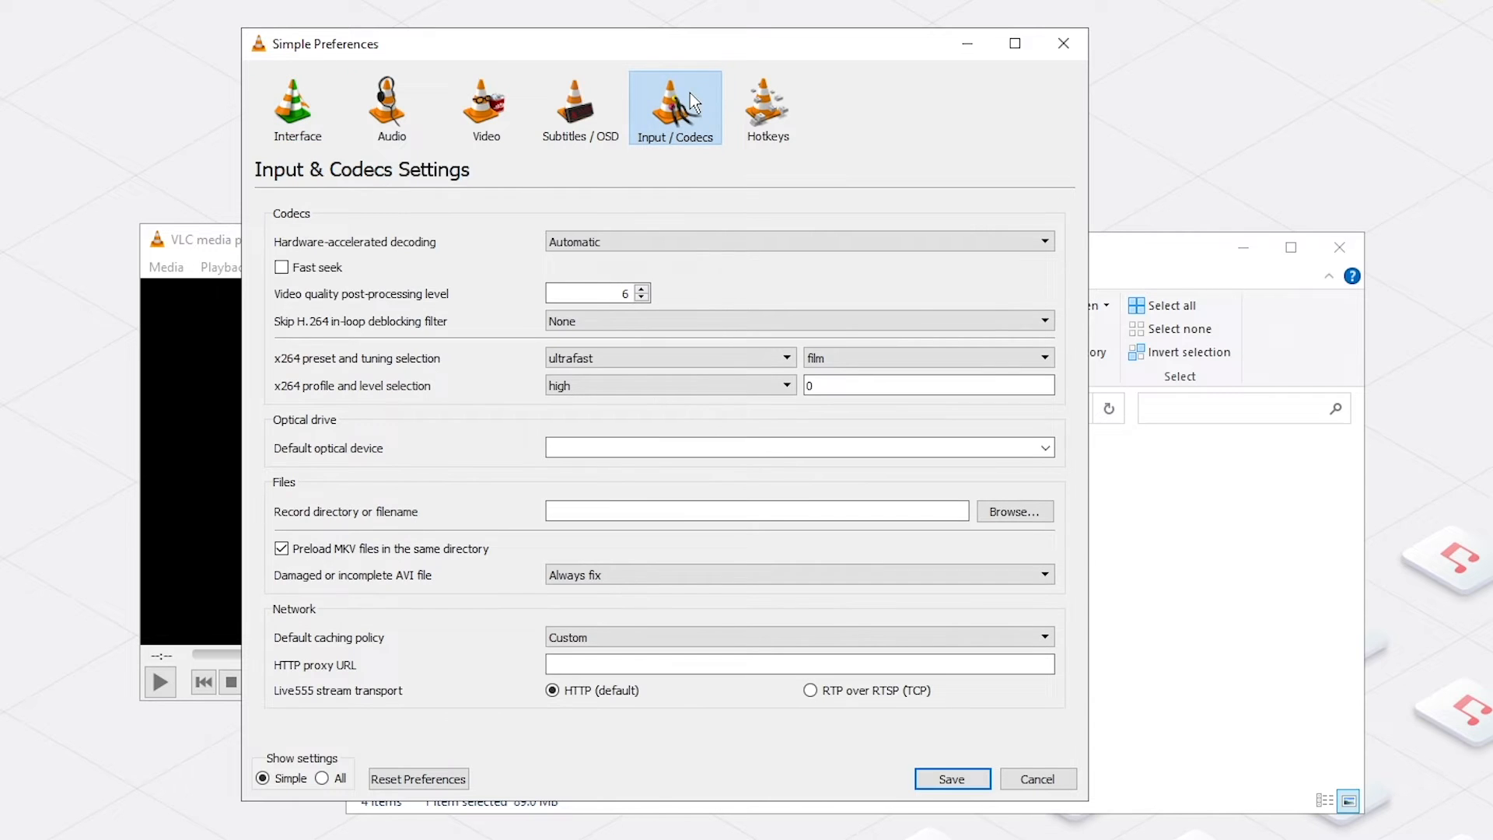
pyautogui.moveTo(320, 779)
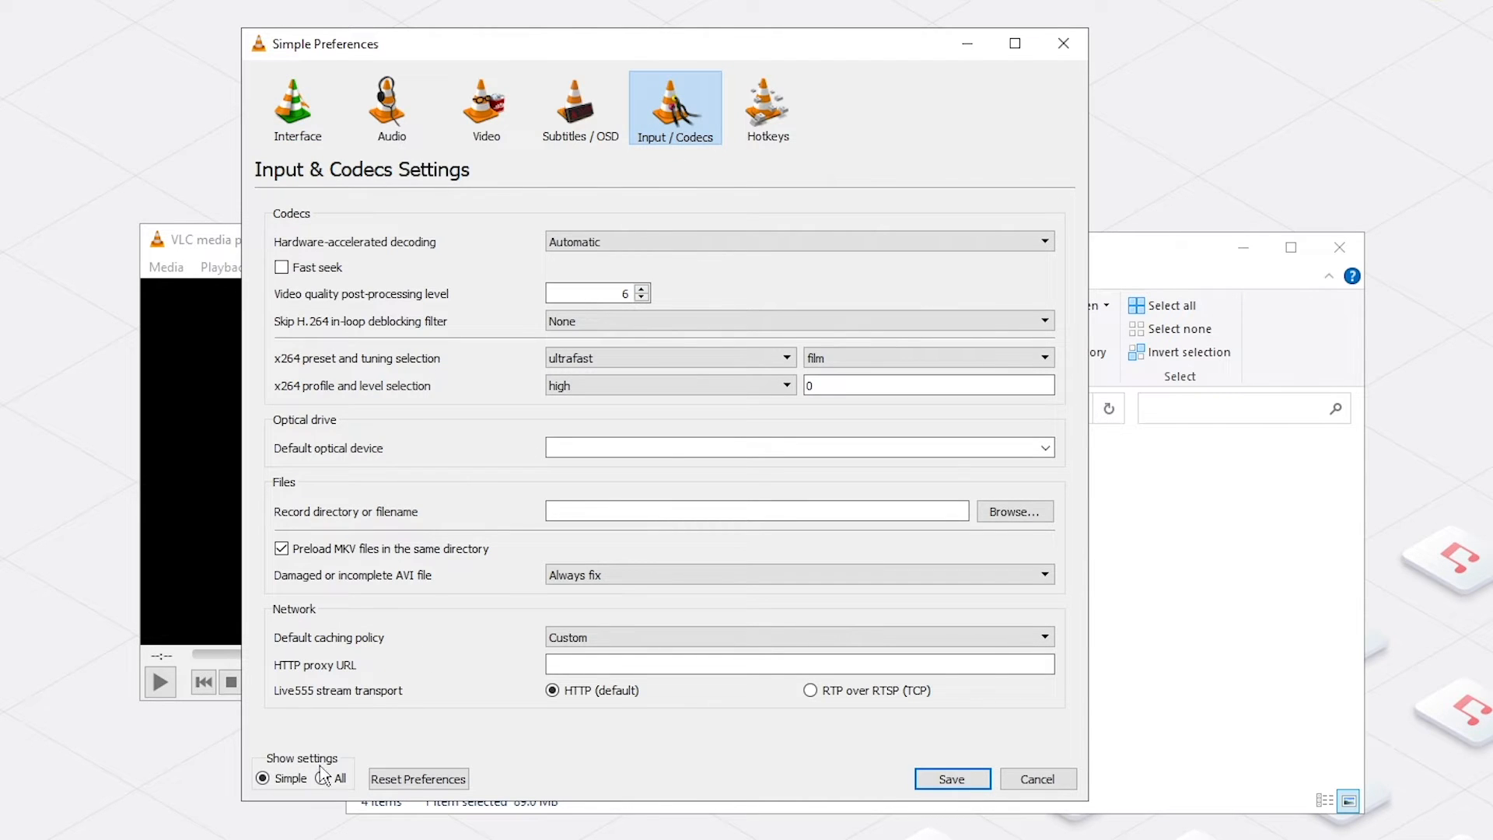
# Set File caching to 300 ms in the advanced Input / Codecs settings and save.
pyautogui.click(322, 777)
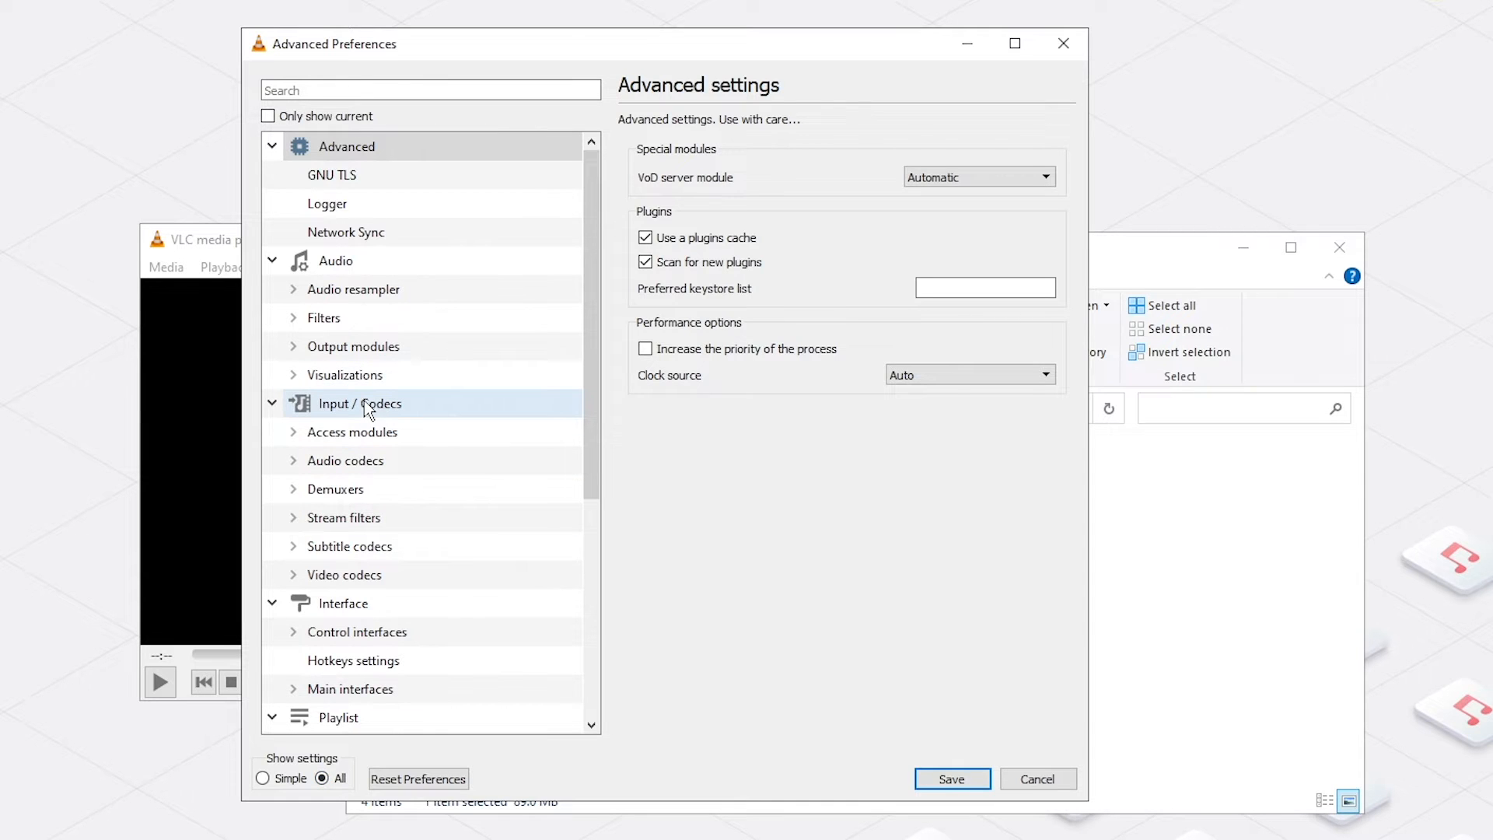
pyautogui.click(361, 405)
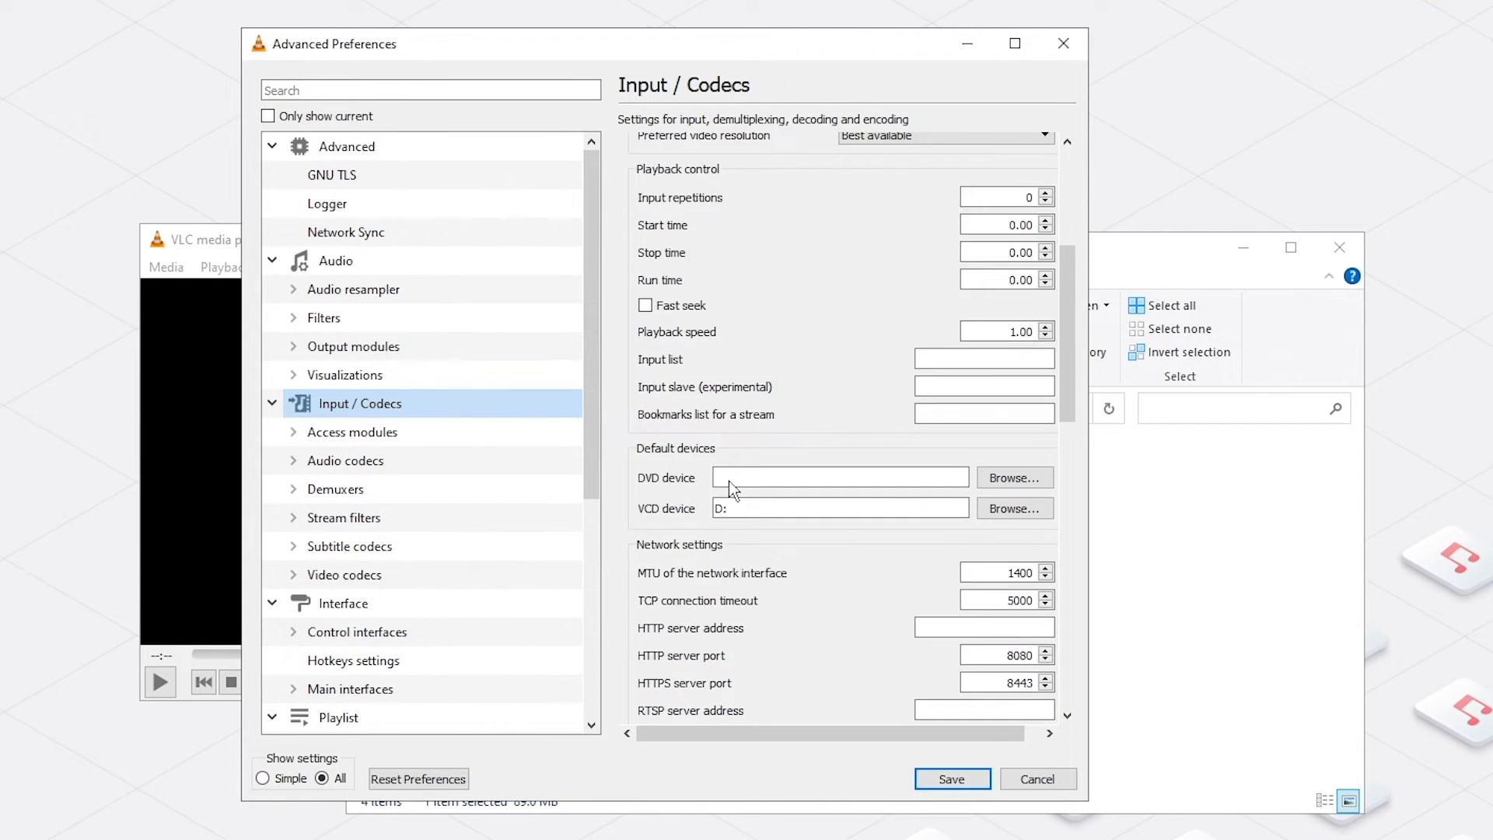
pyautogui.scroll(-3)
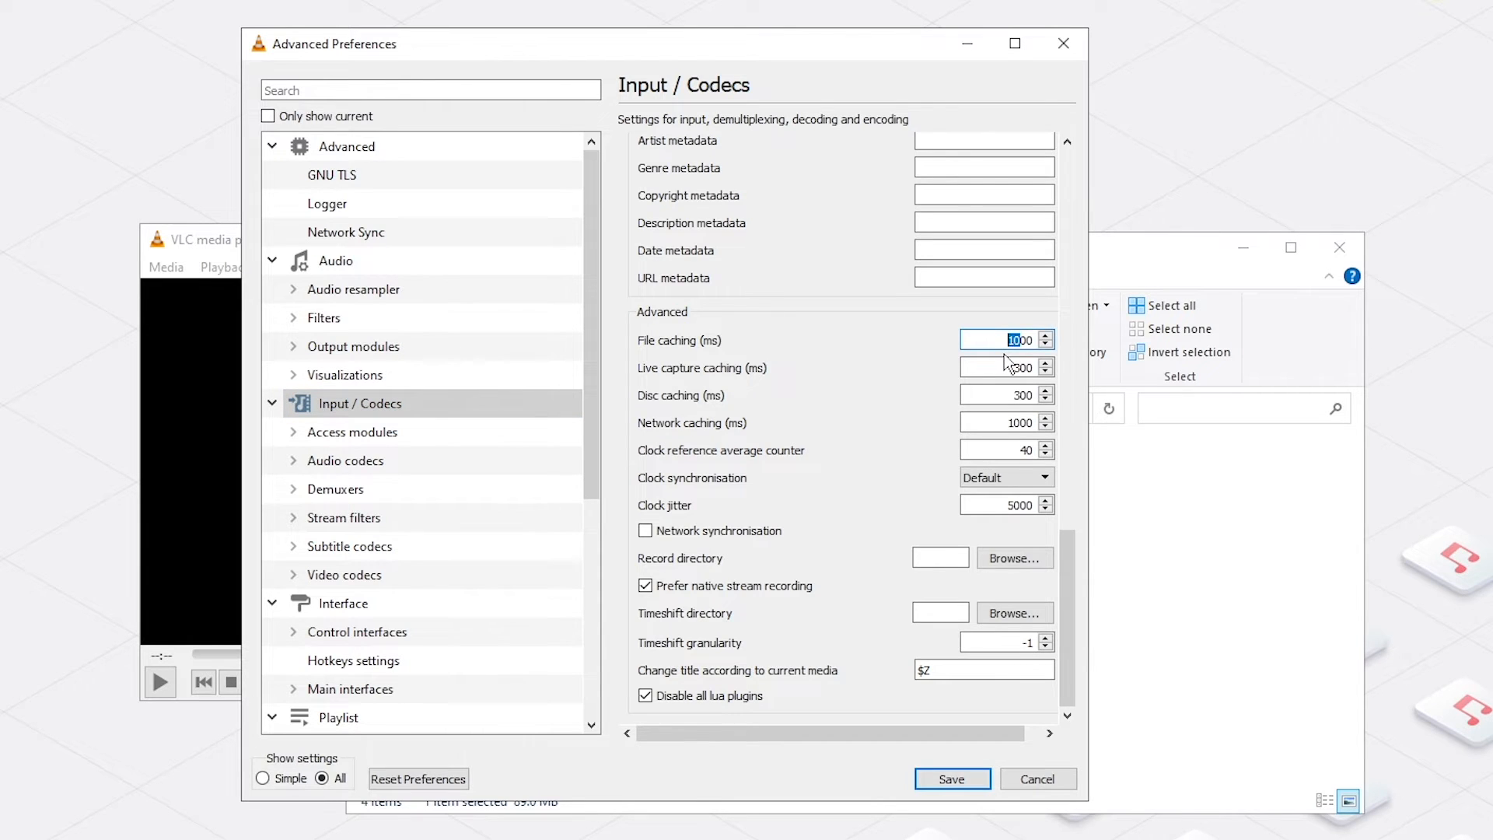
pyautogui.write('300')
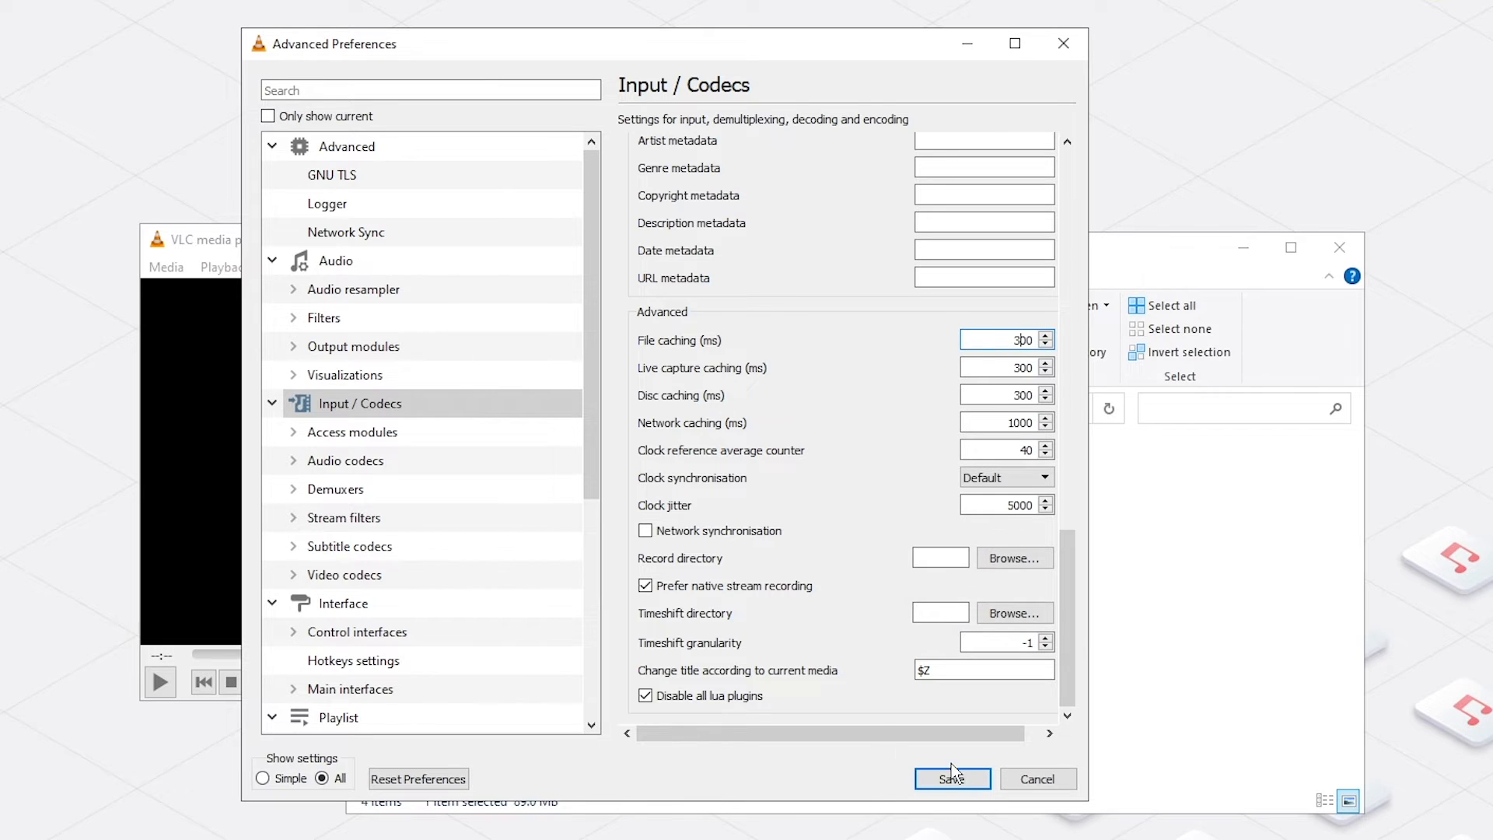
pyautogui.click(951, 778)
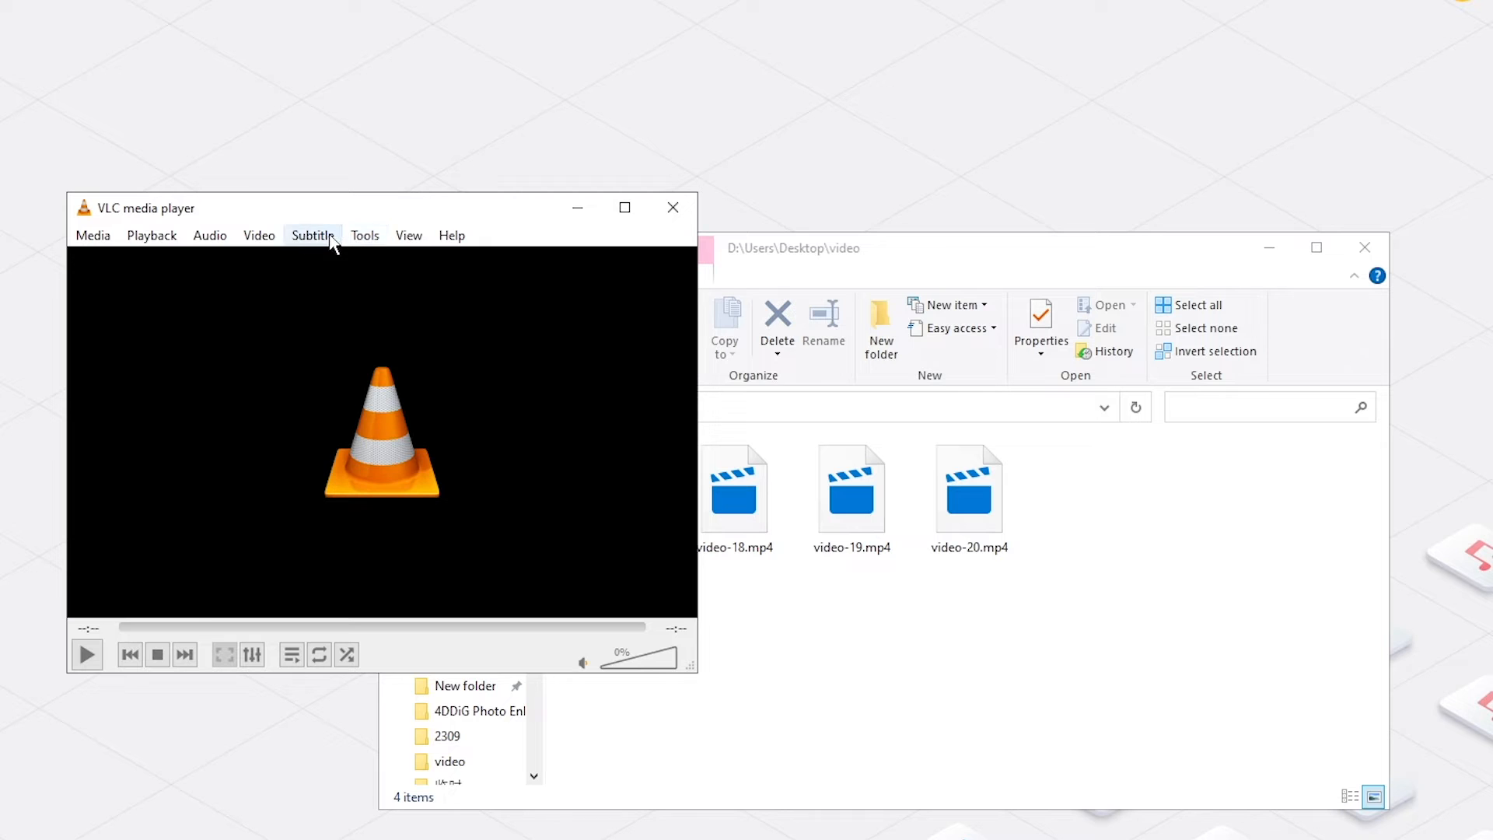
# Set Hardware-accelerated decoding to Disable in Input & Codecs and save.
pyautogui.click(364, 235)
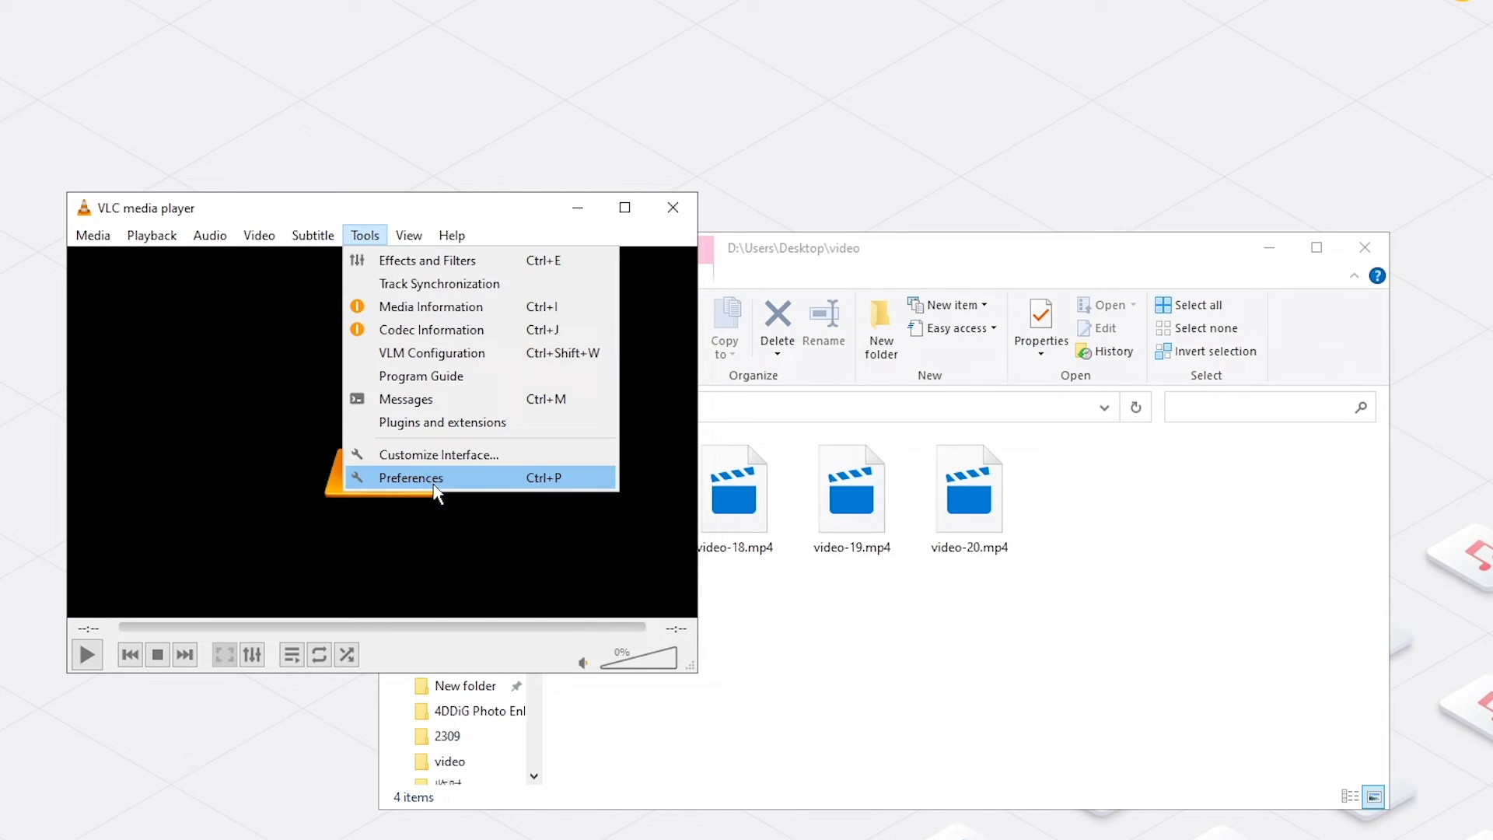
pyautogui.click(411, 478)
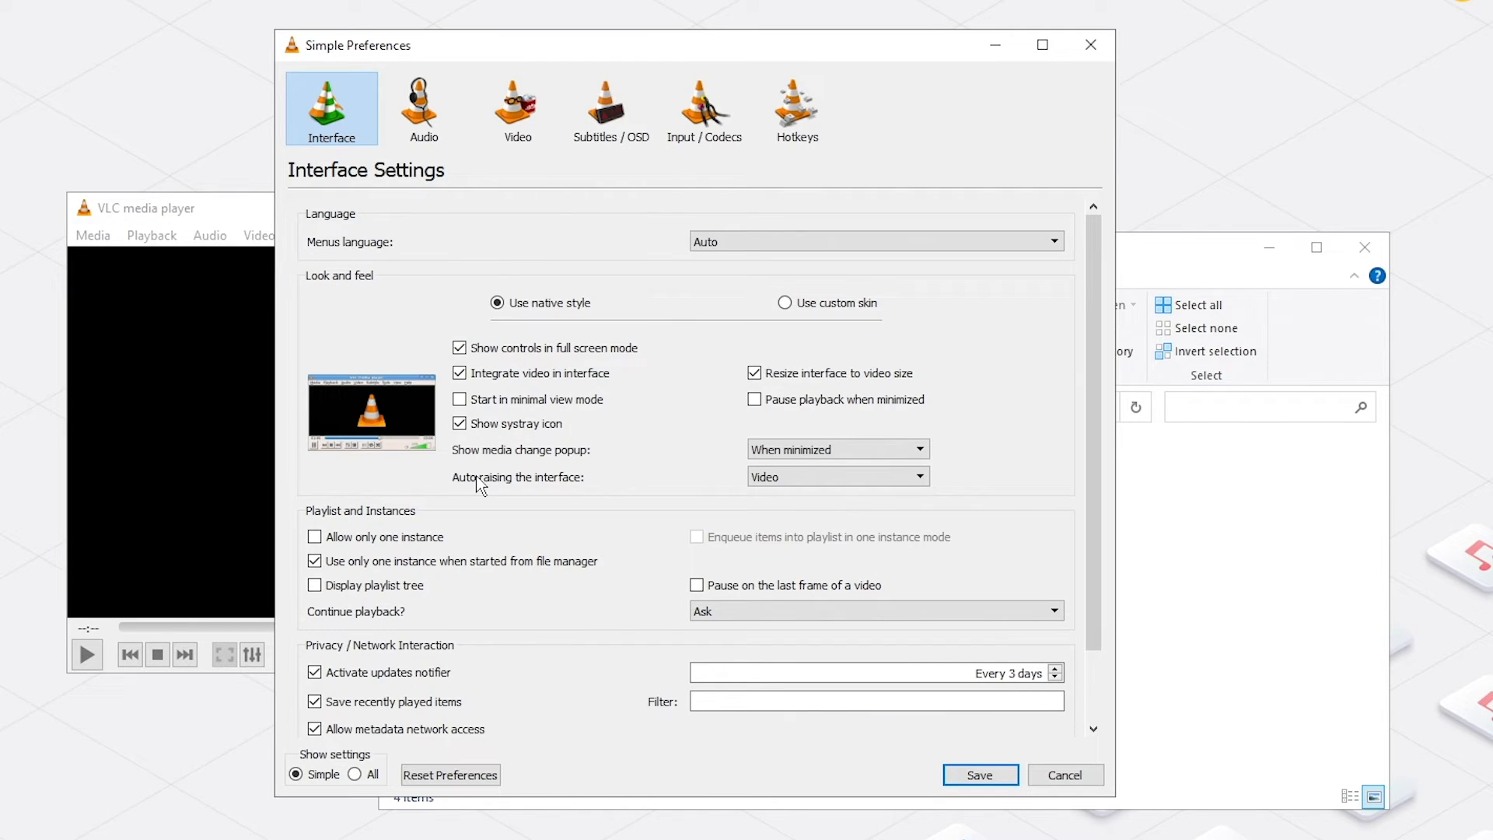
pyautogui.moveTo(550, 420)
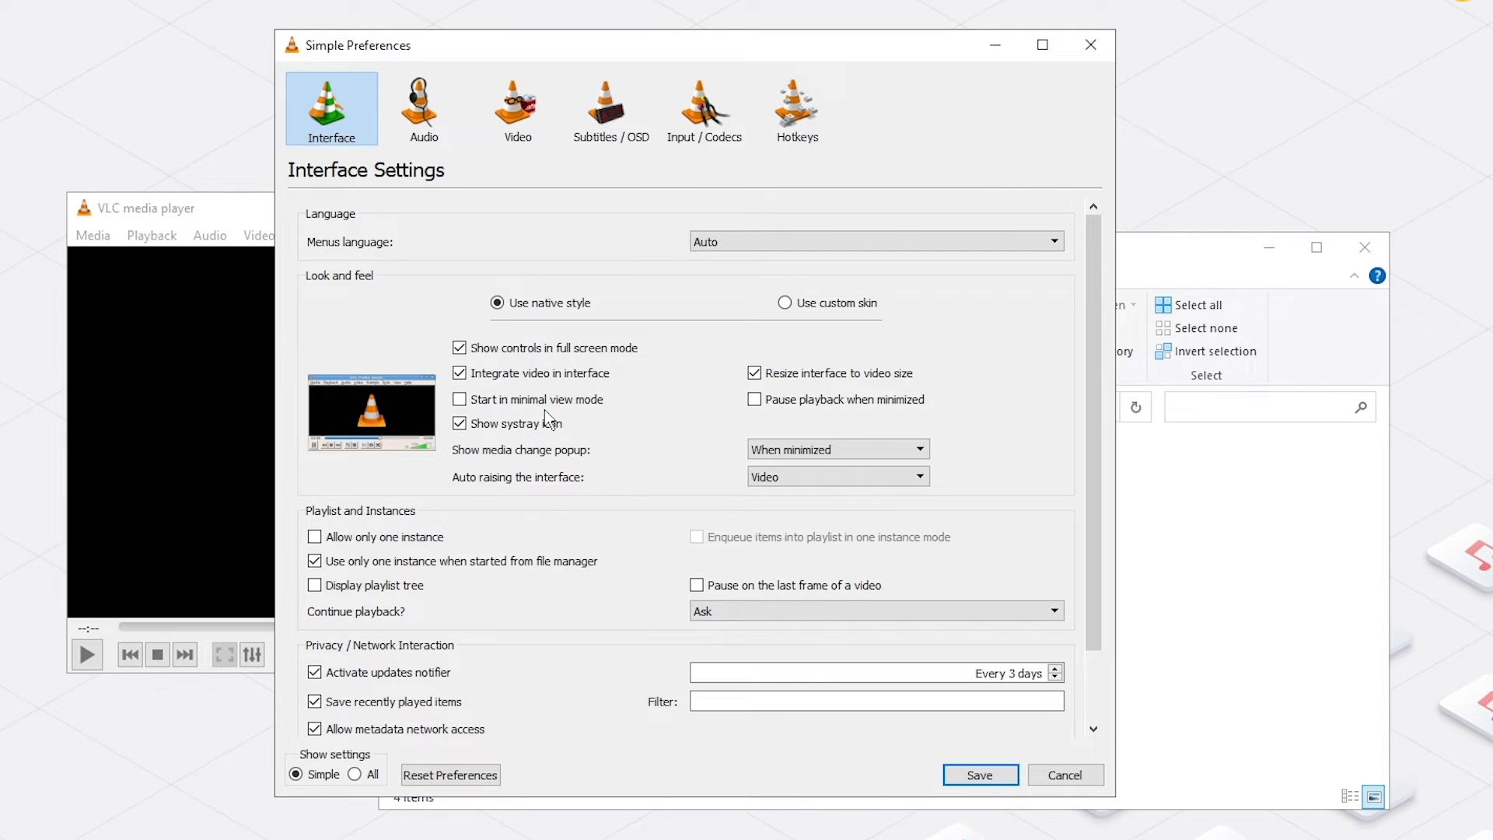
pyautogui.click(705, 106)
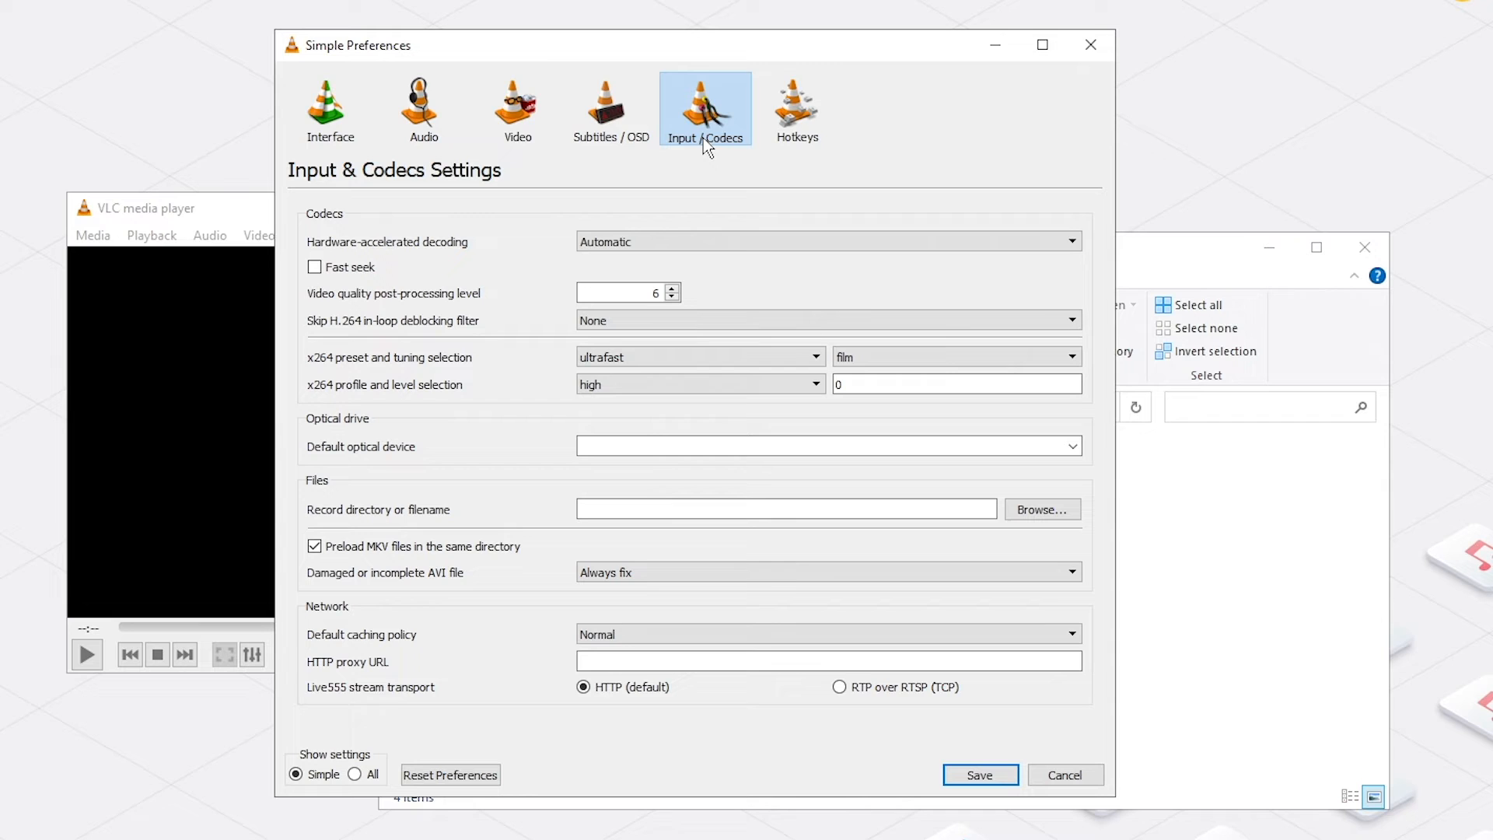
pyautogui.moveTo(694, 161)
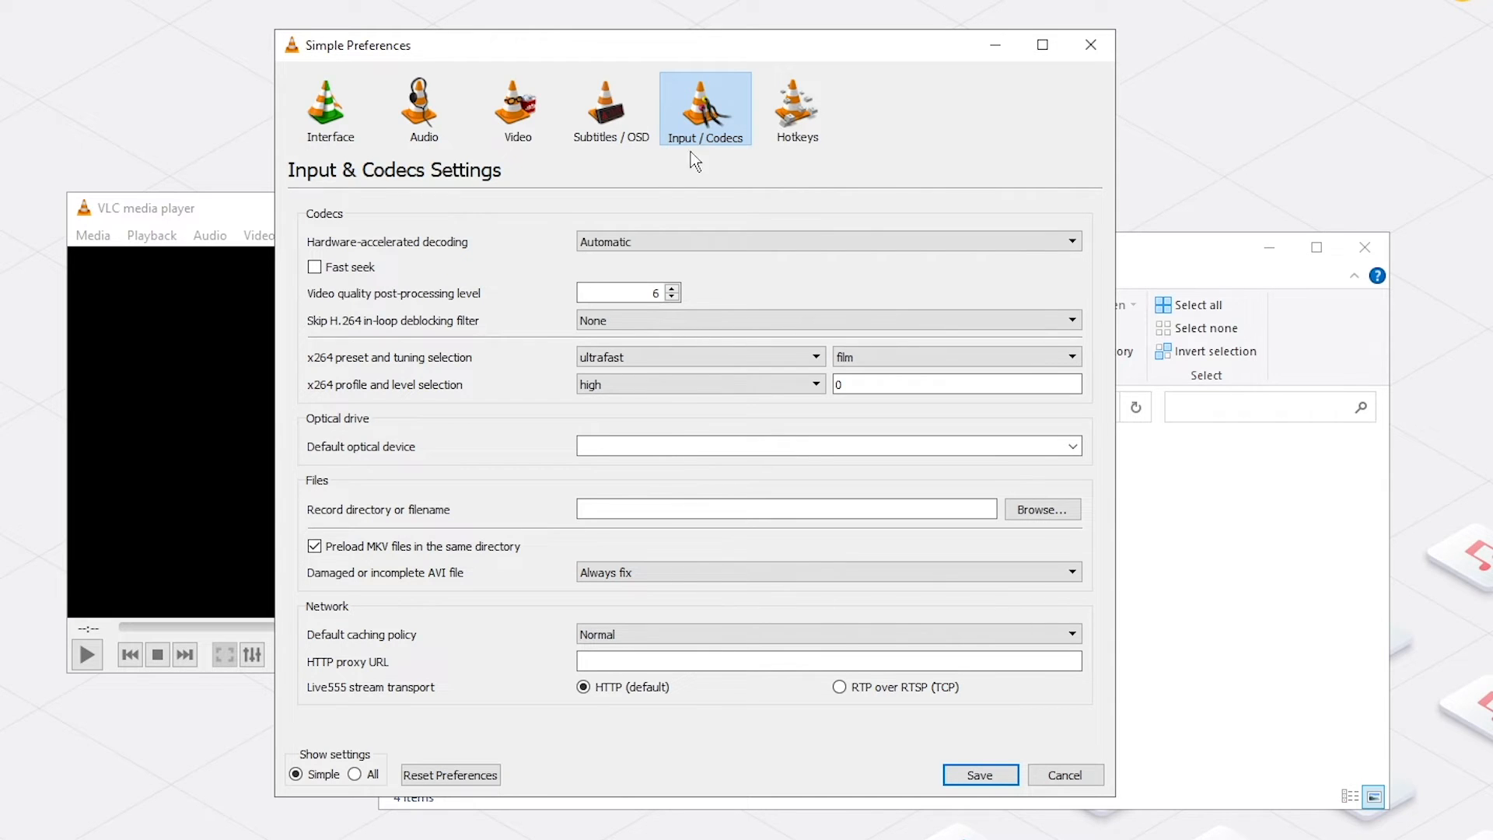
pyautogui.moveTo(491, 263)
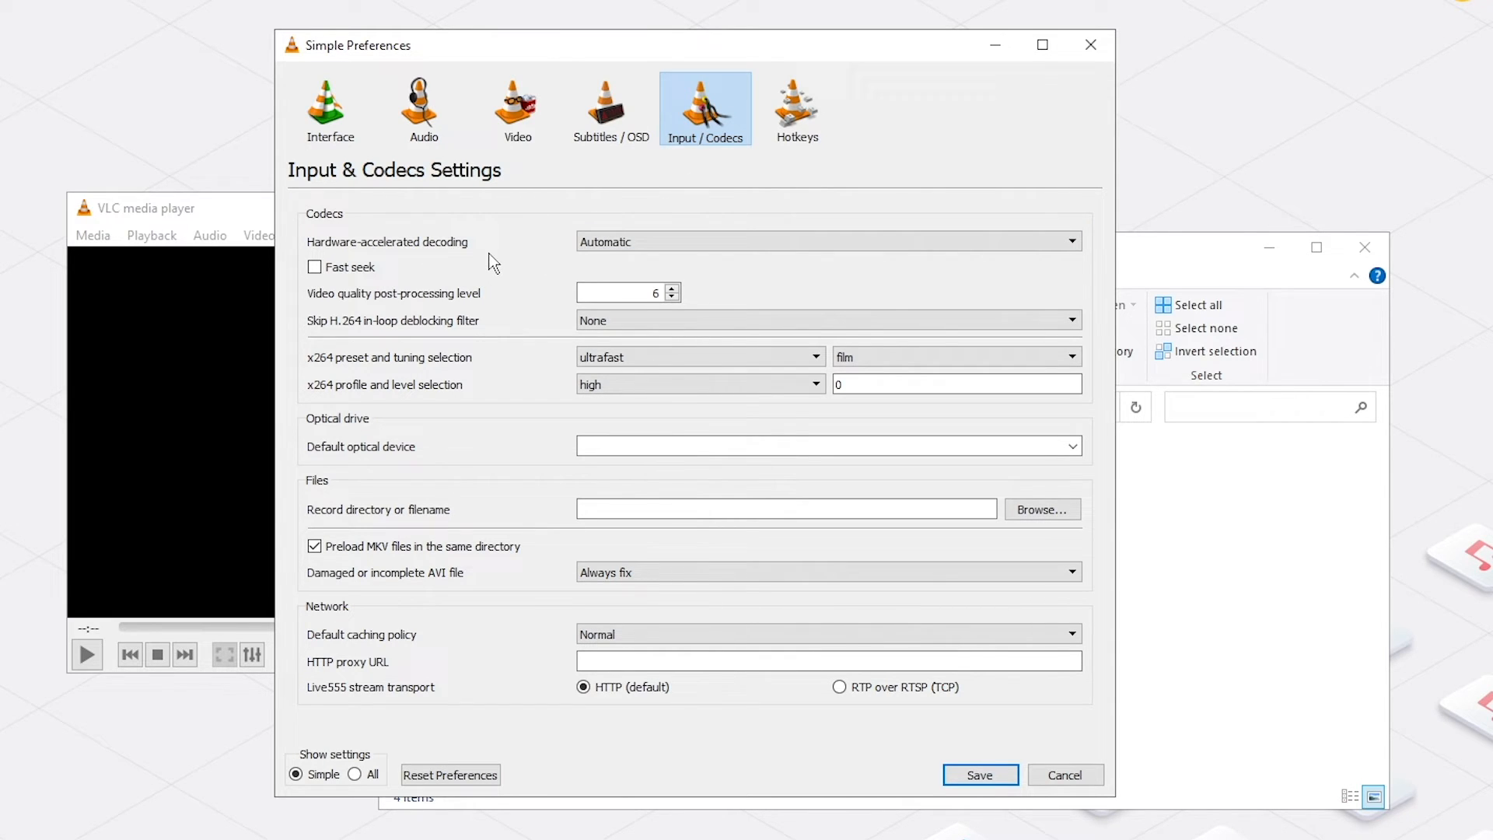
pyautogui.click(827, 241)
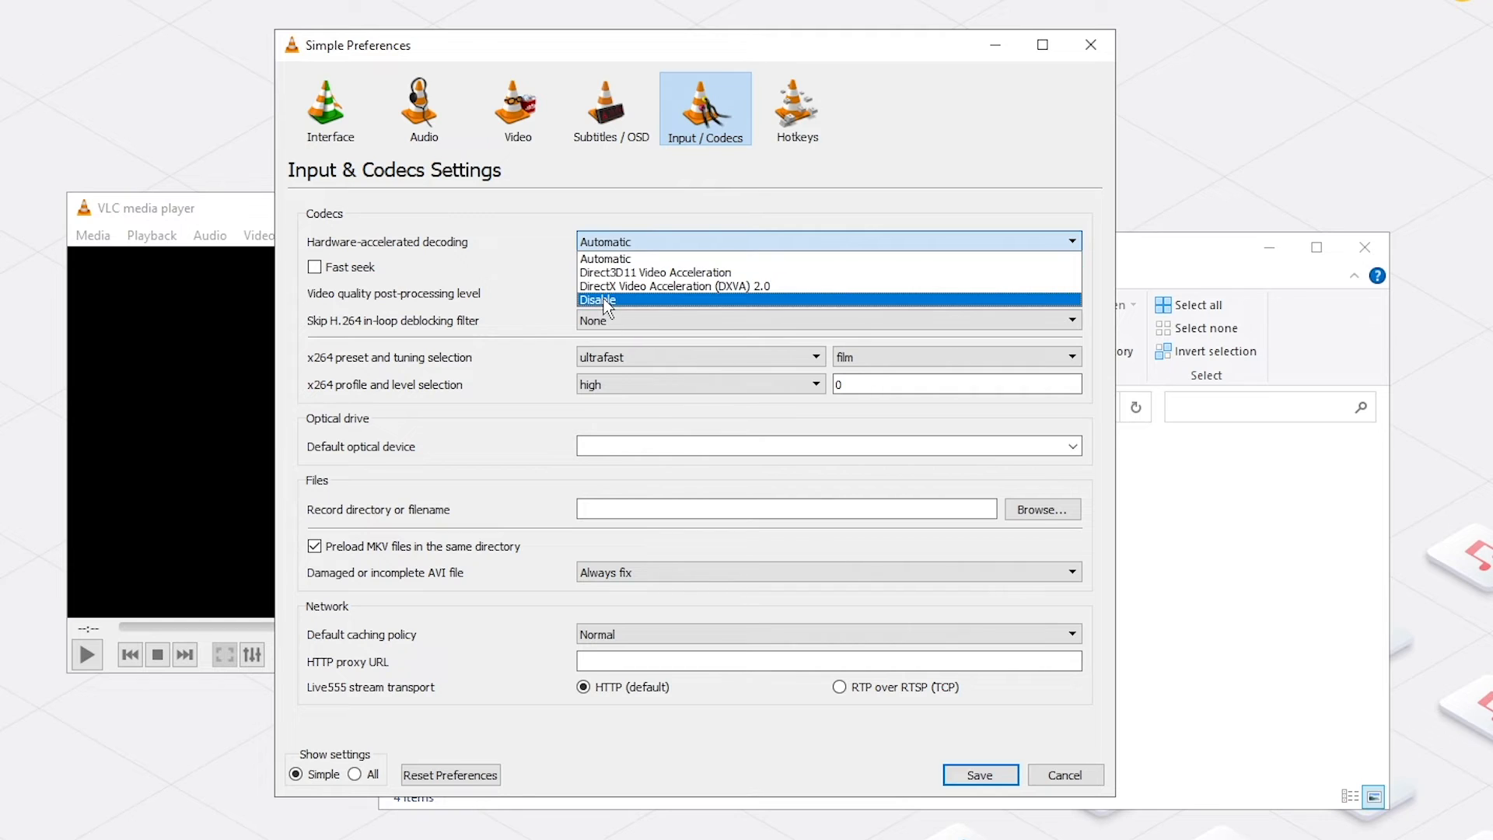
pyautogui.click(597, 301)
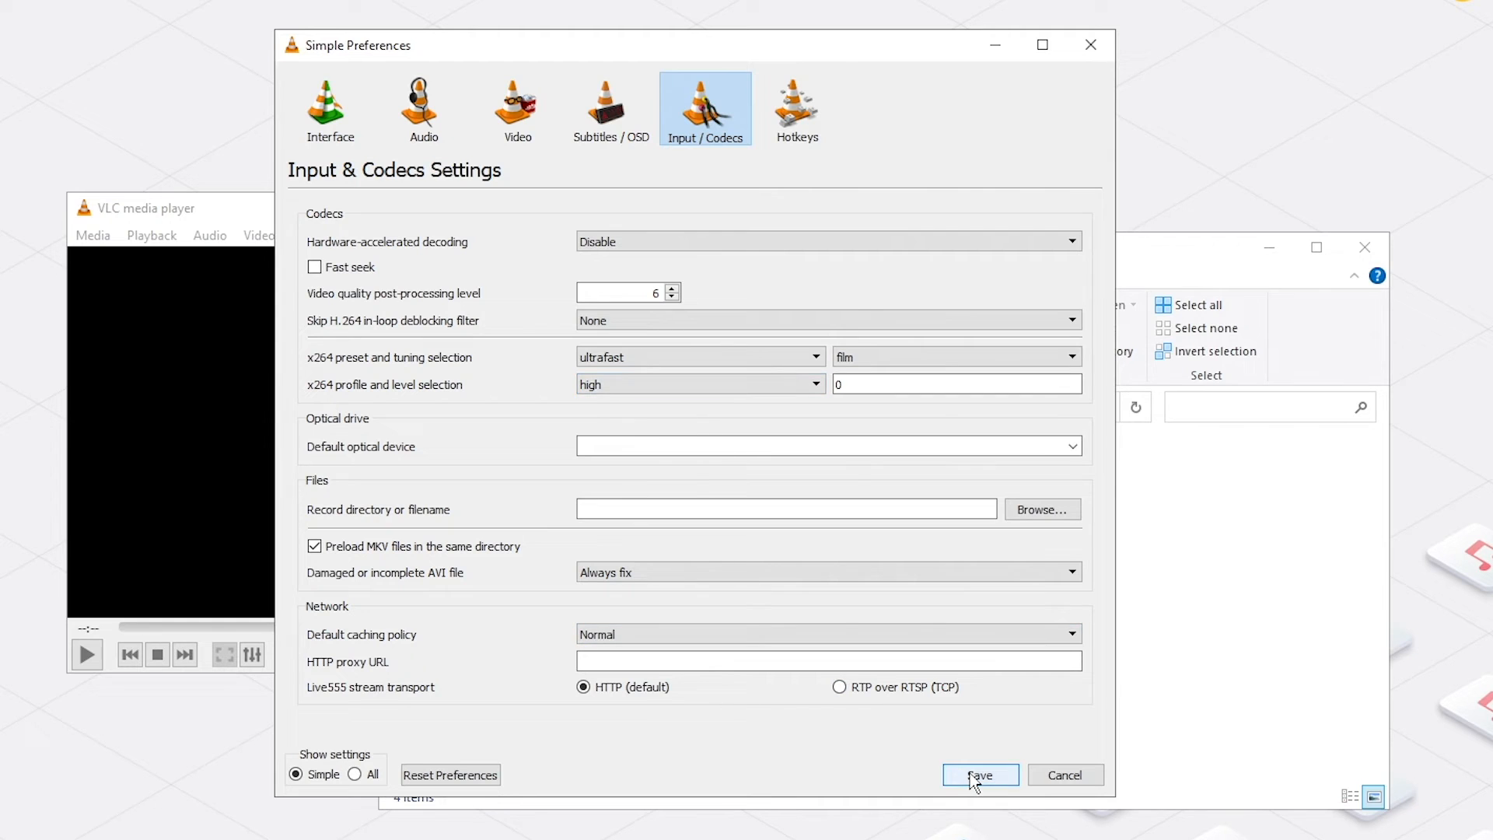
pyautogui.click(980, 774)
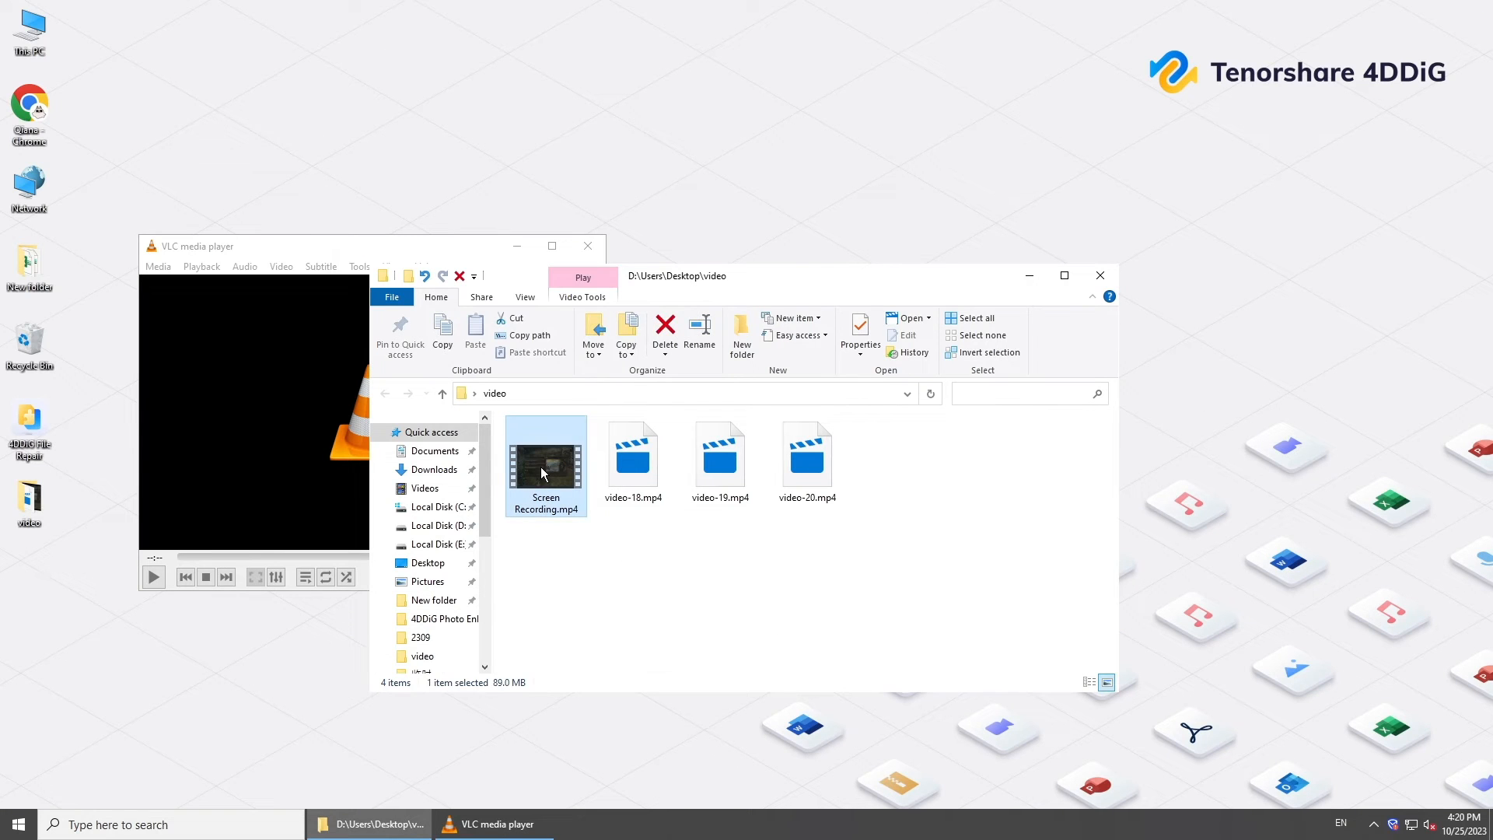
pyautogui.rightClick(544, 466)
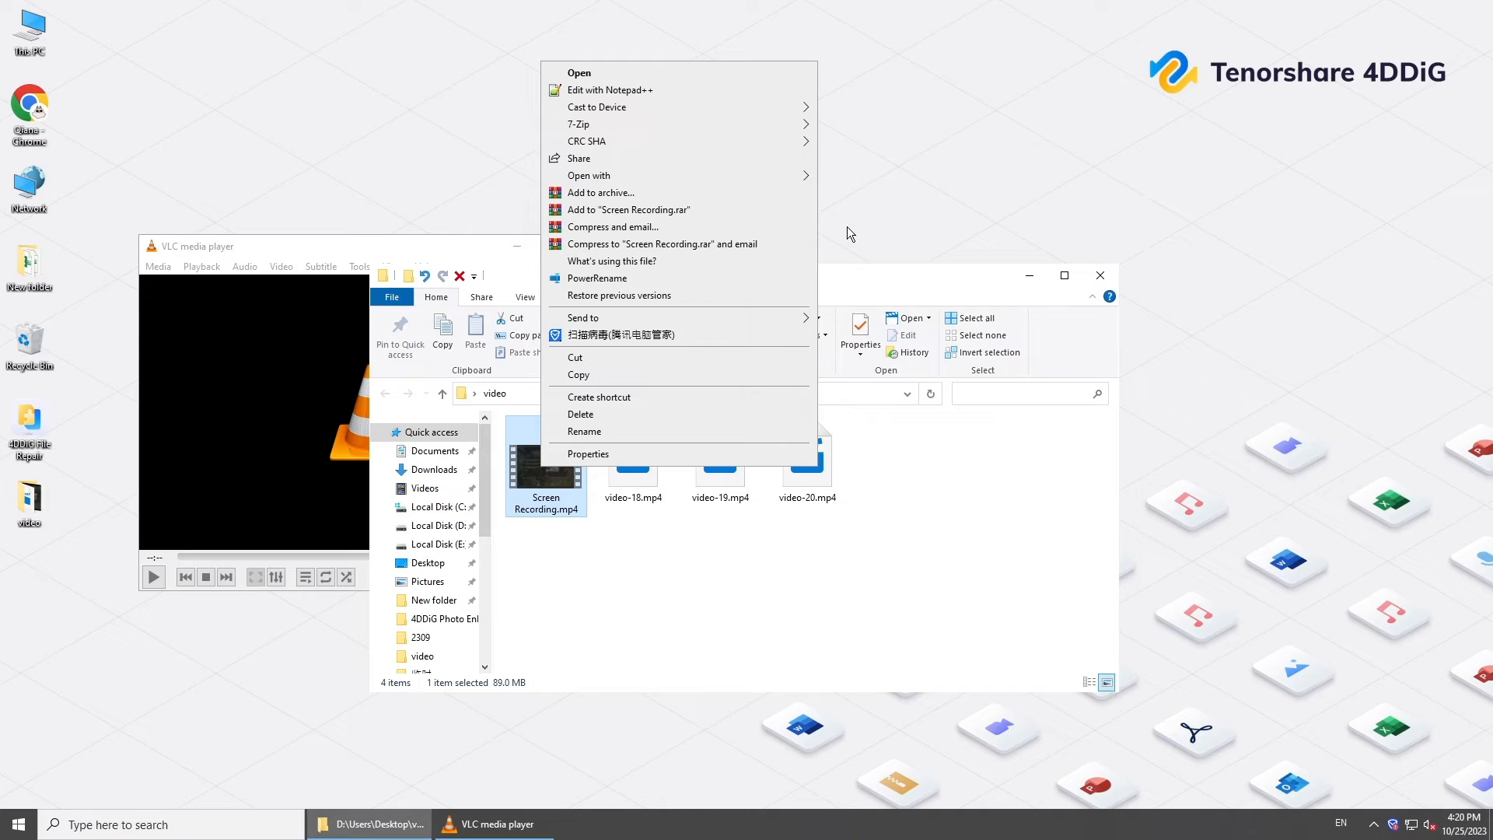
pyautogui.click(852, 233)
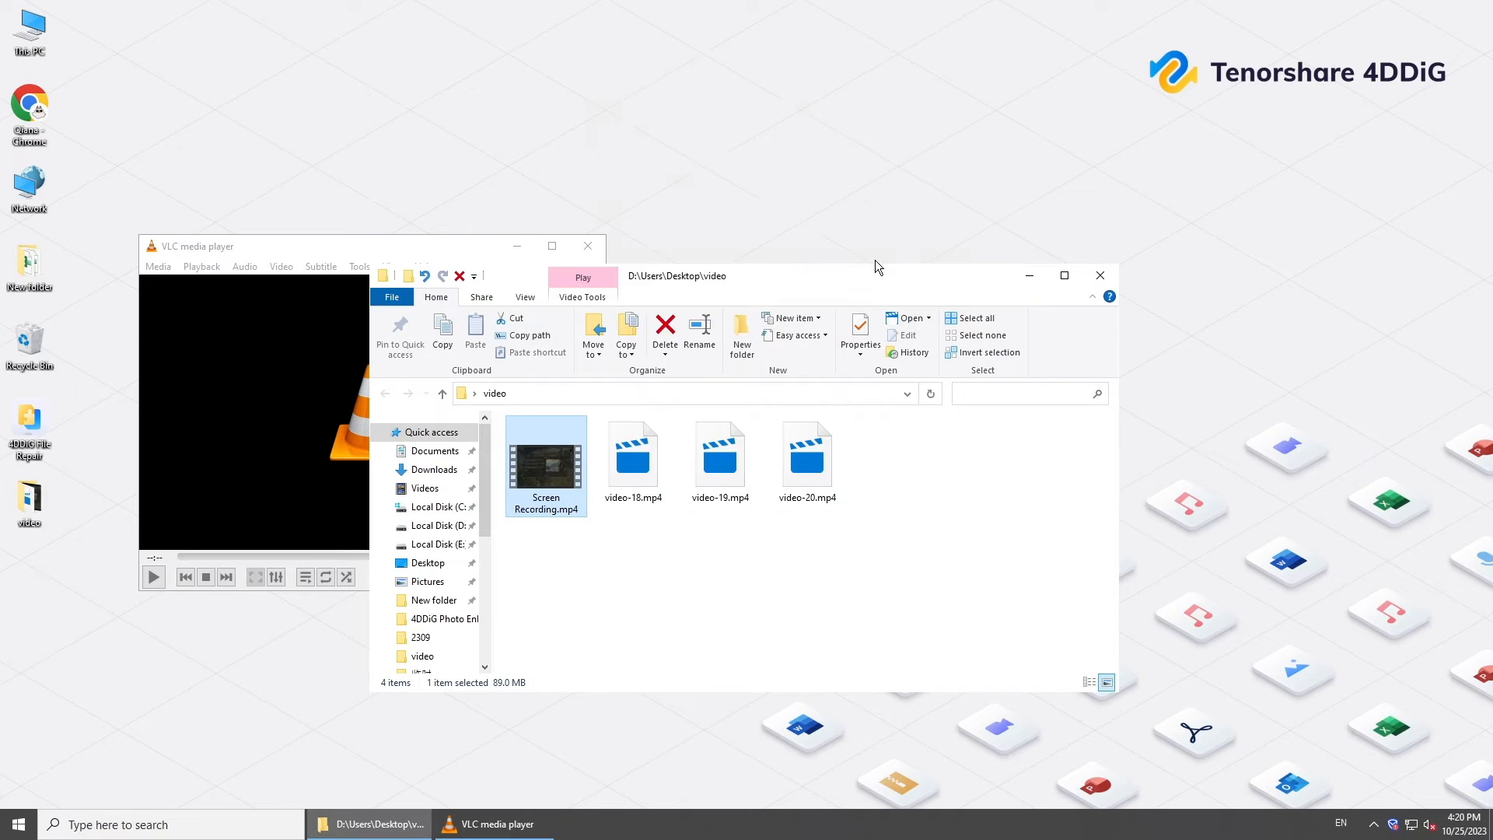
pyautogui.doubleClick(544, 454)
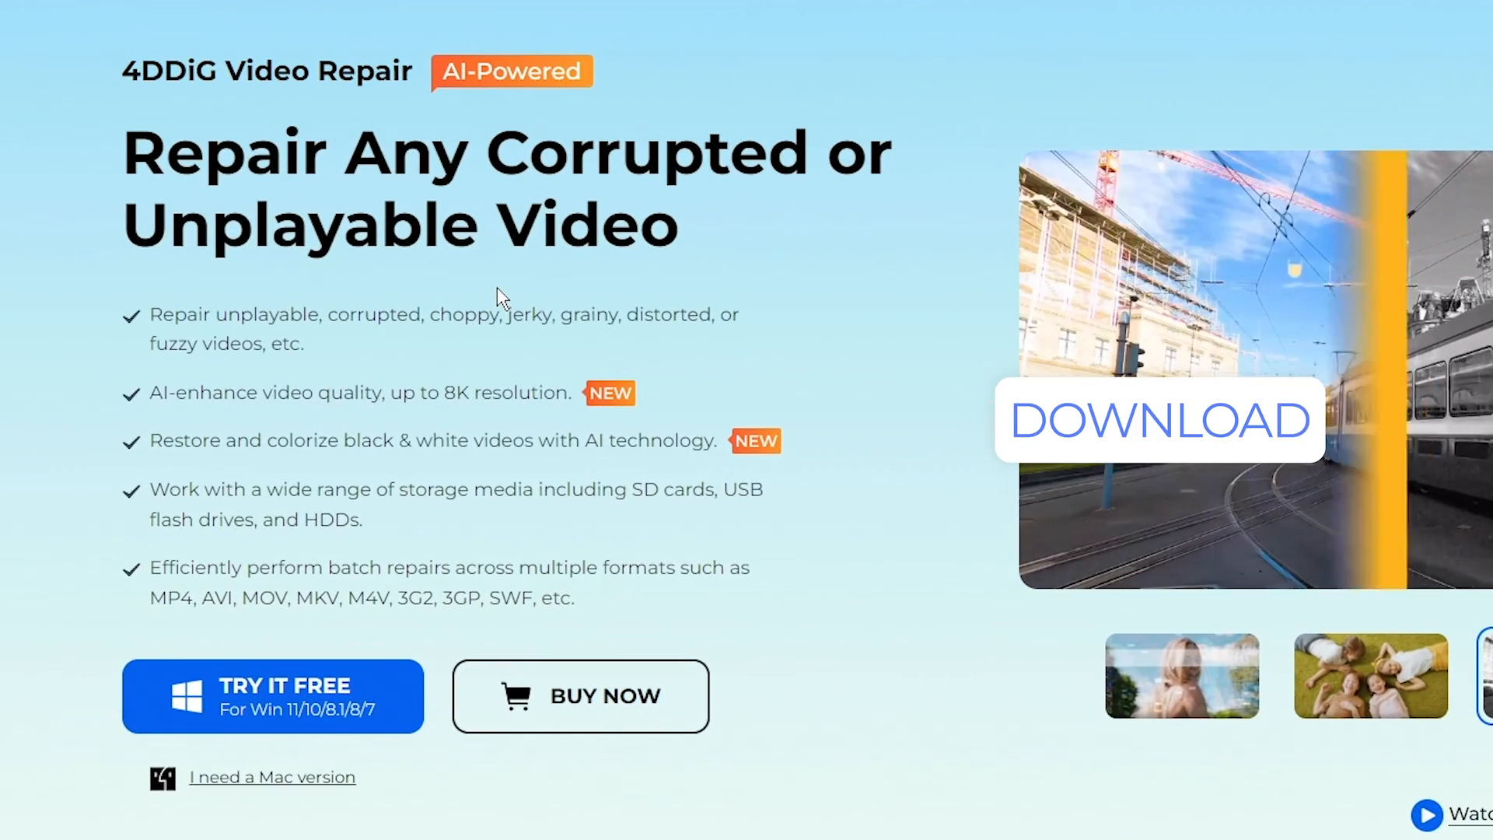
# Get the 4DDiG app and start Fix Video Errors in 4DDiG File Repair.
pyautogui.click(277, 695)
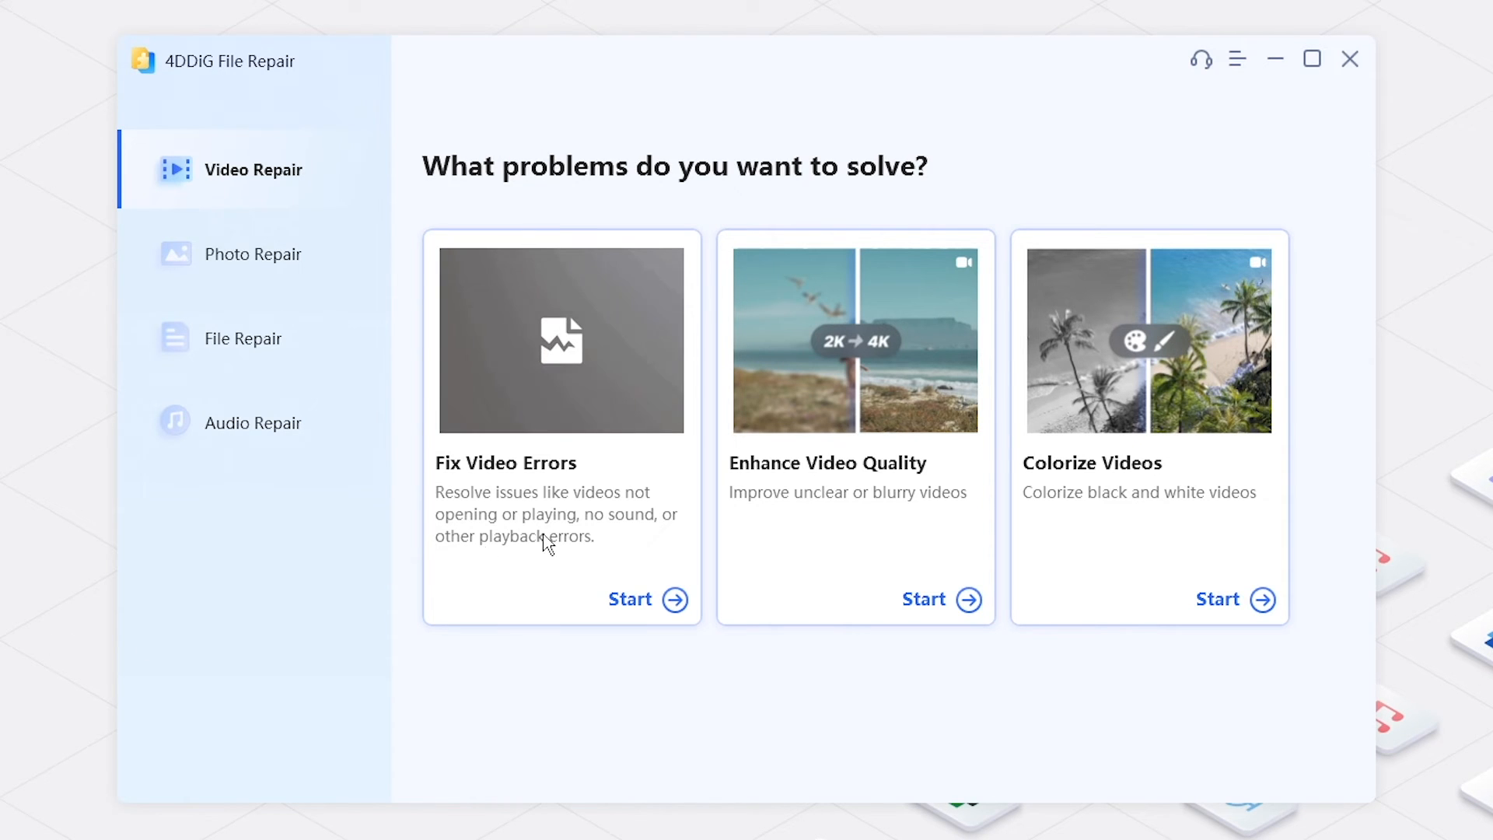
pyautogui.click(631, 601)
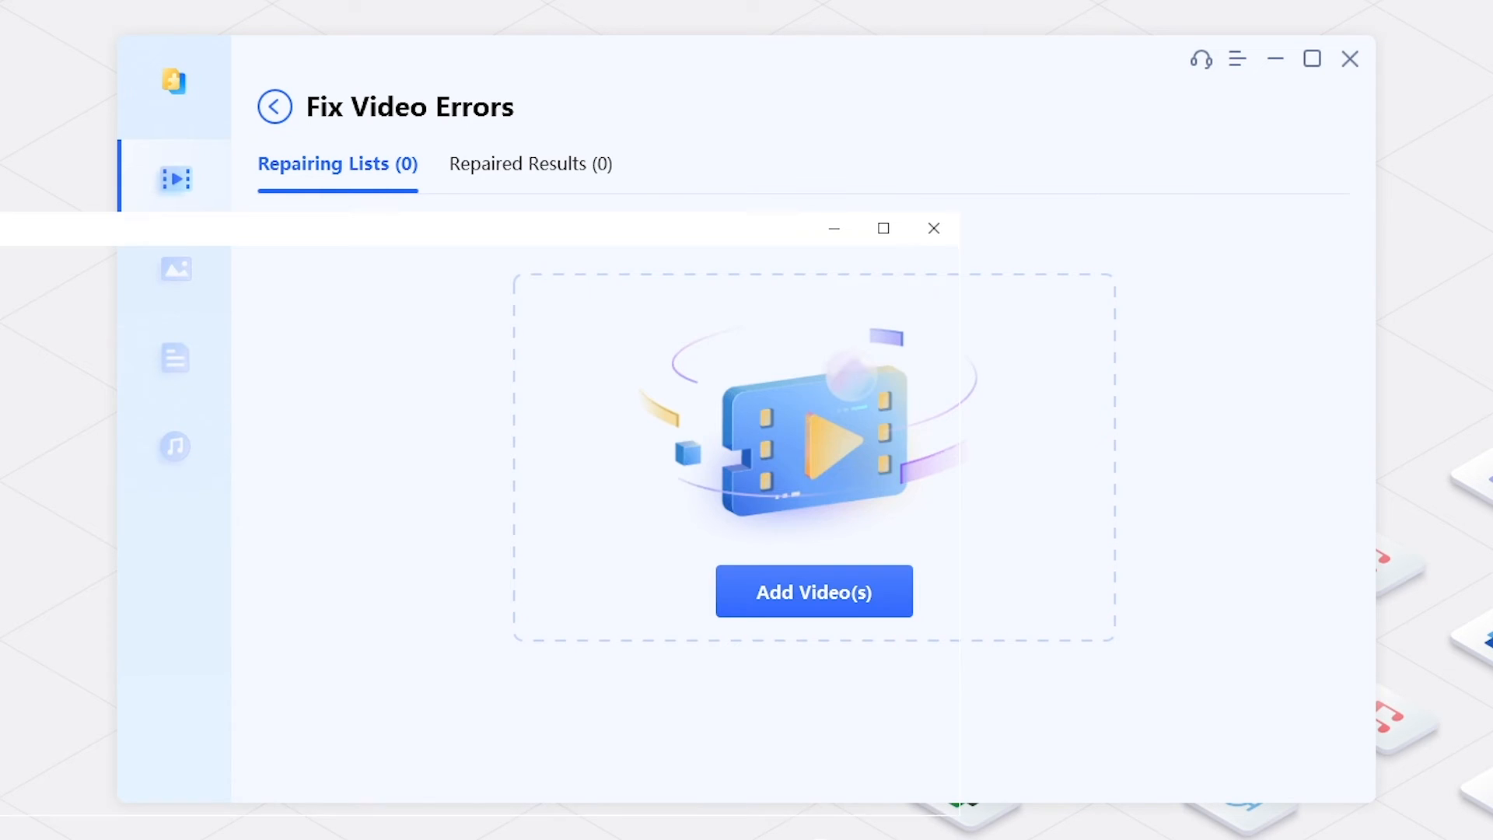
# Add the four MP4 videos and start repairing them.
pyautogui.click(815, 591)
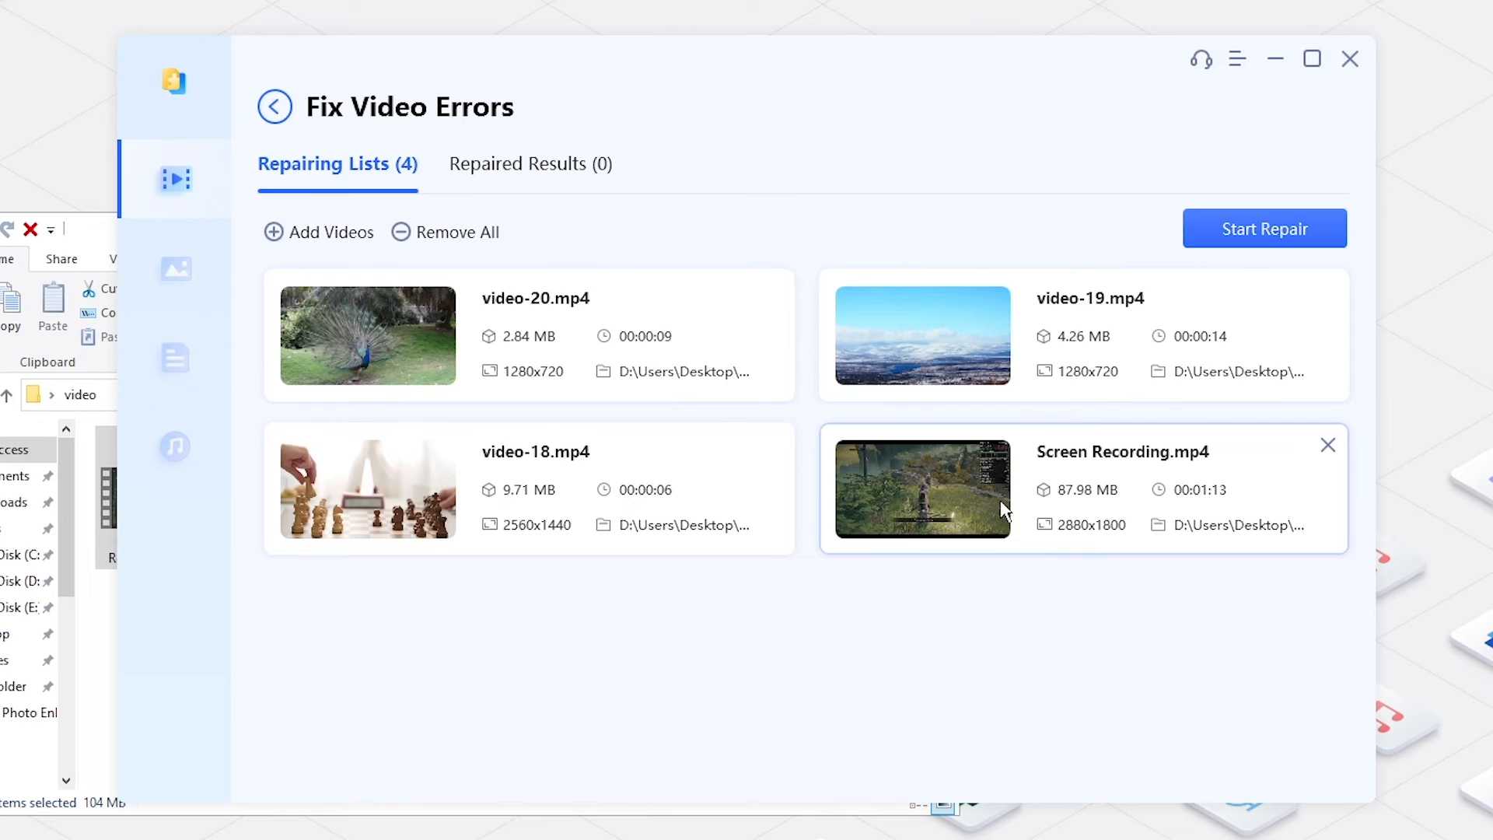
pyautogui.moveTo(944, 494)
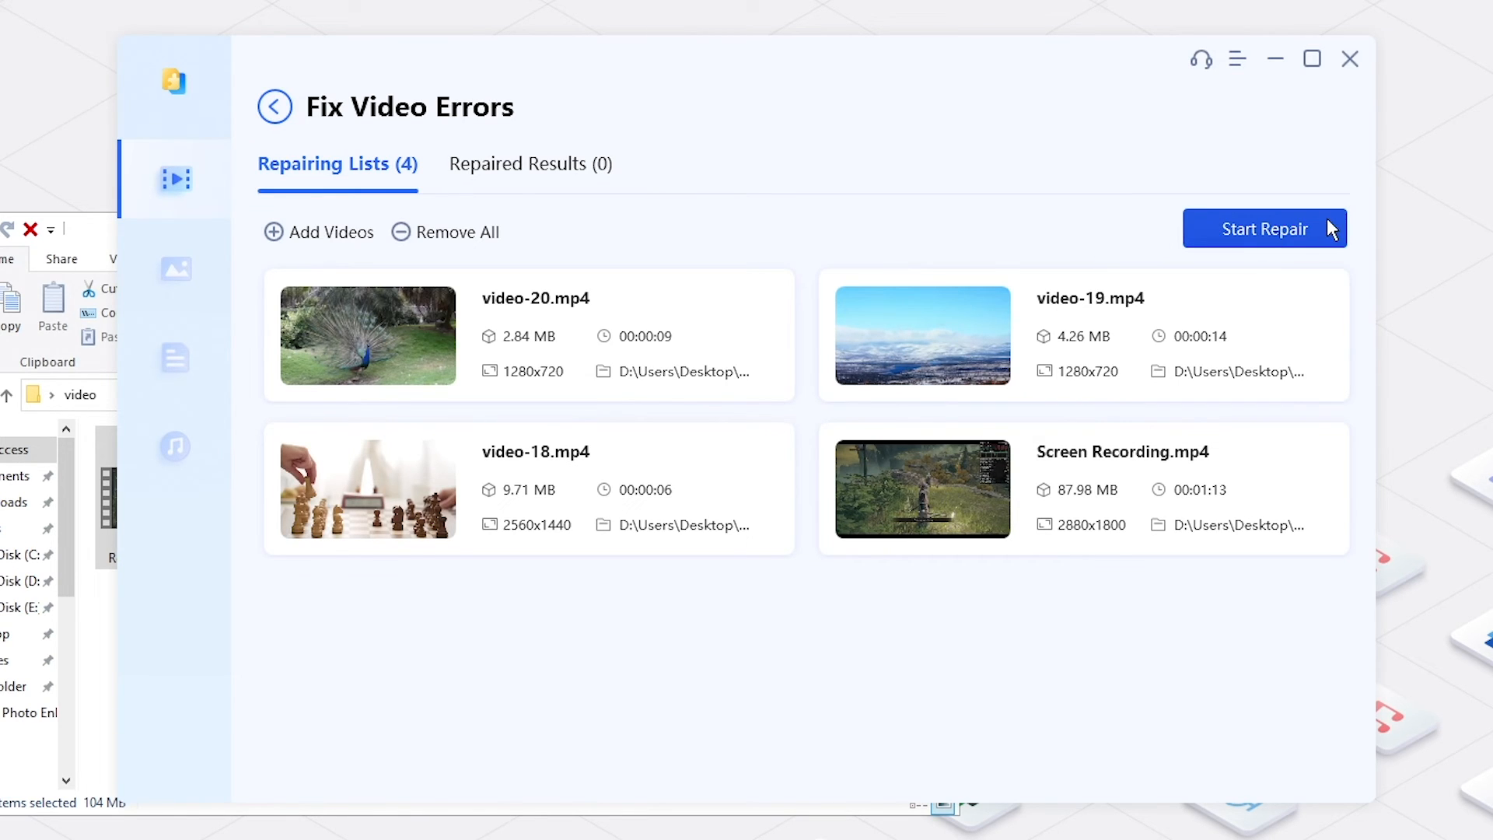
pyautogui.click(1264, 227)
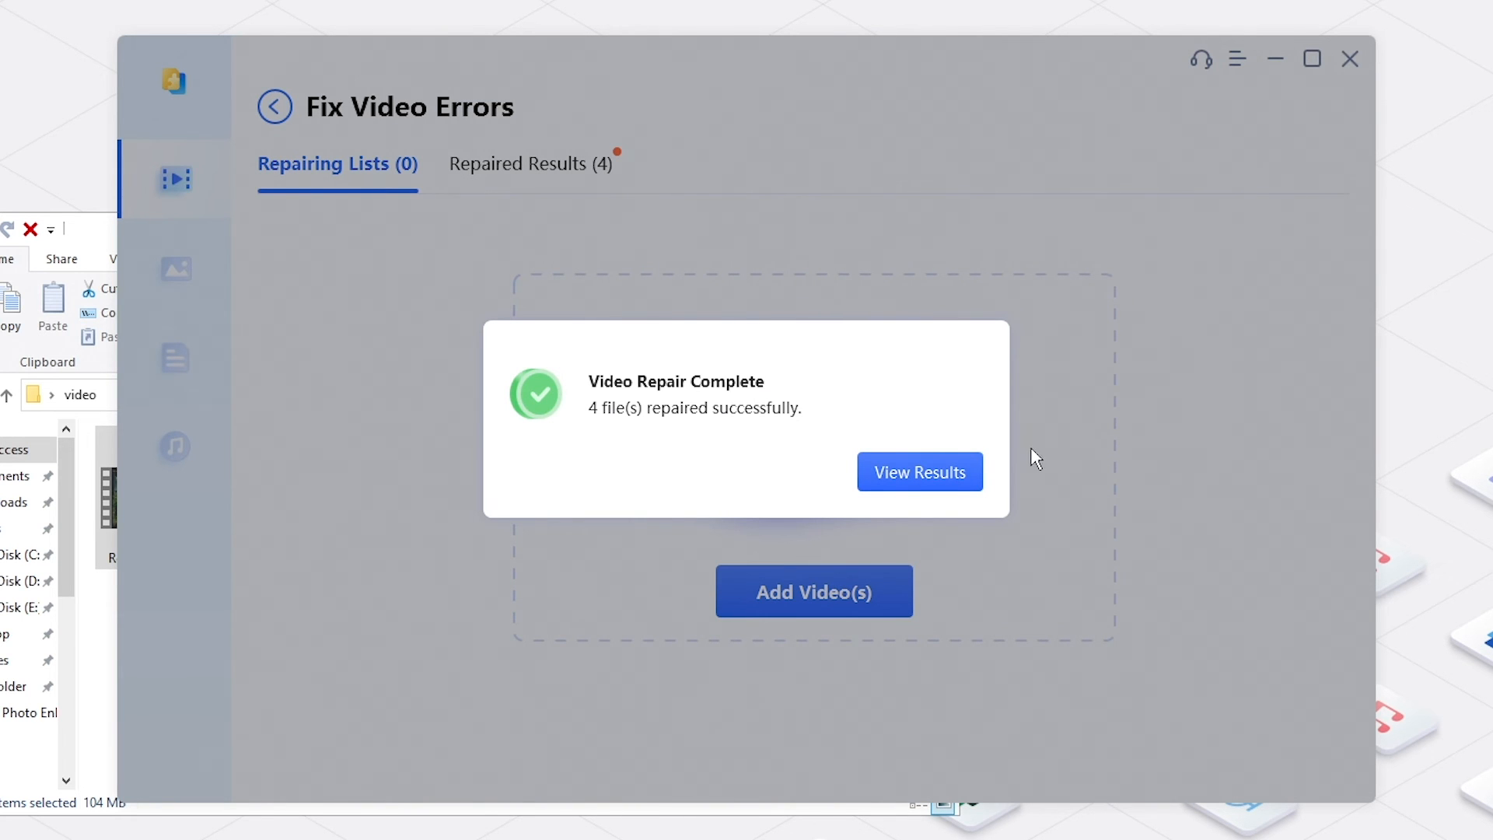
# View results and export the repaired videos to a new Desktop folder 'repaired'.
pyautogui.click(919, 473)
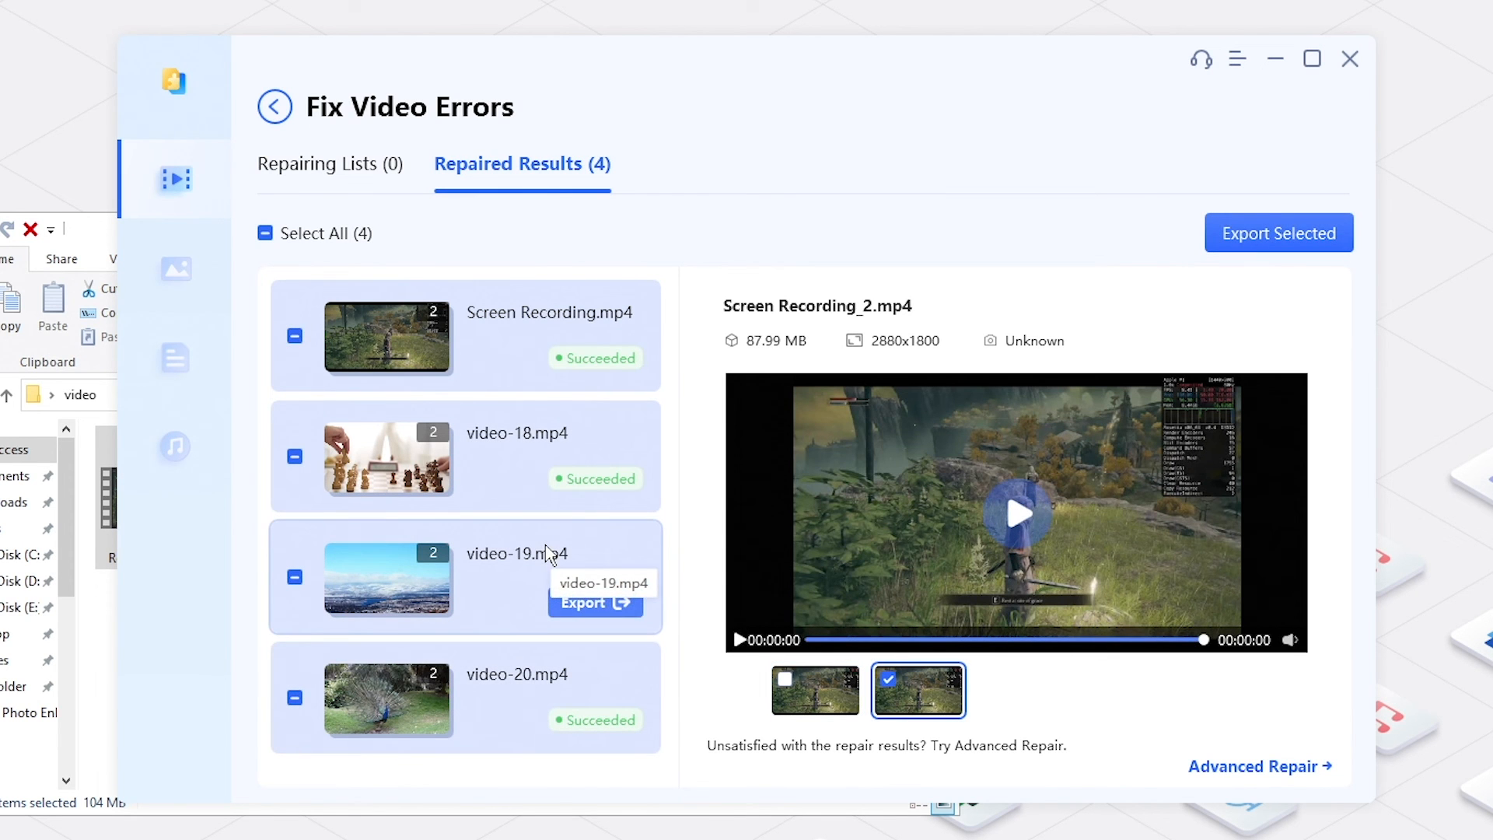
pyautogui.click(1279, 234)
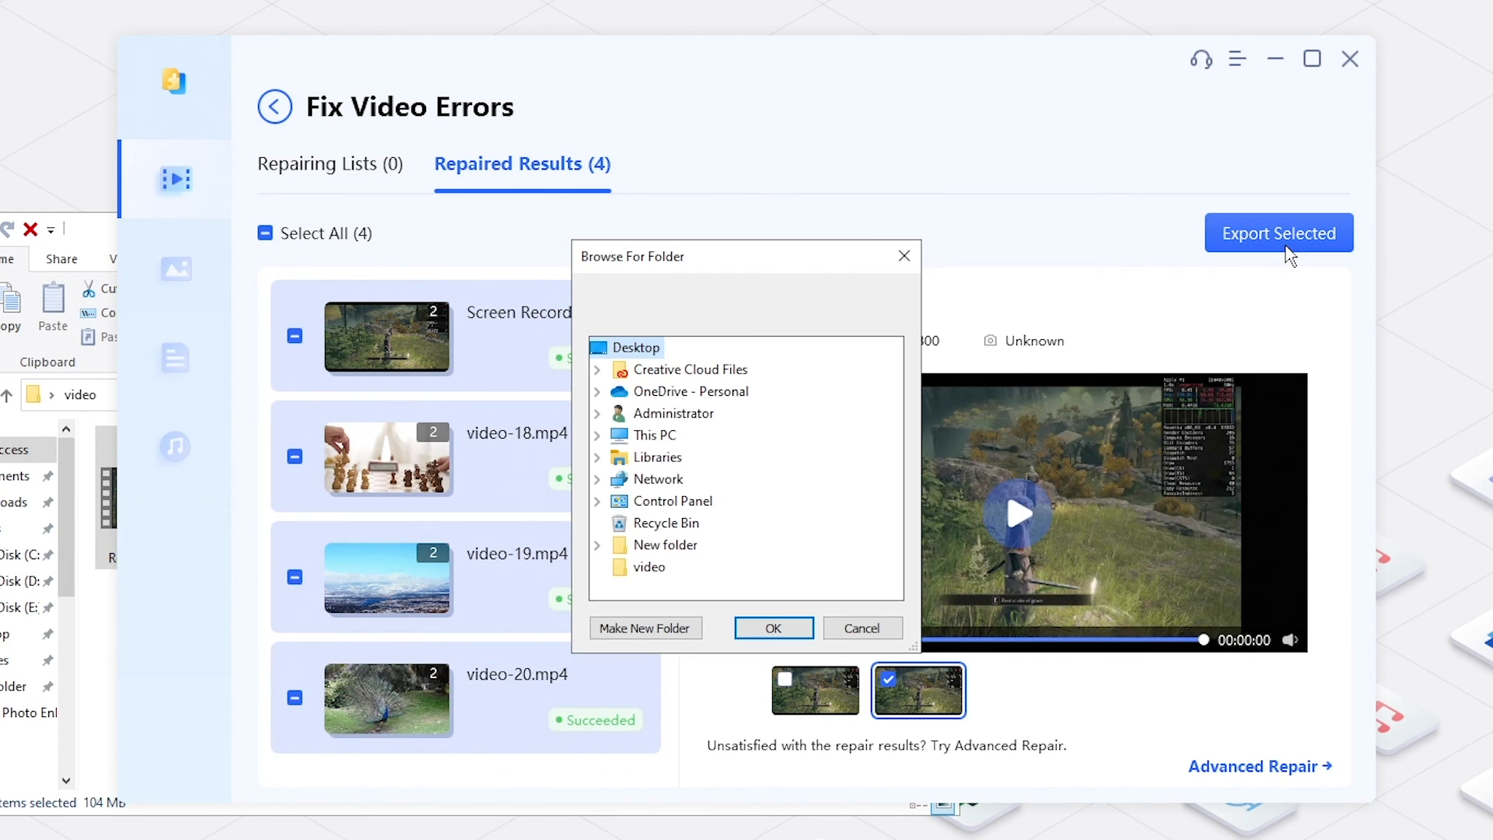
pyautogui.click(646, 627)
pyautogui.write('repaired')
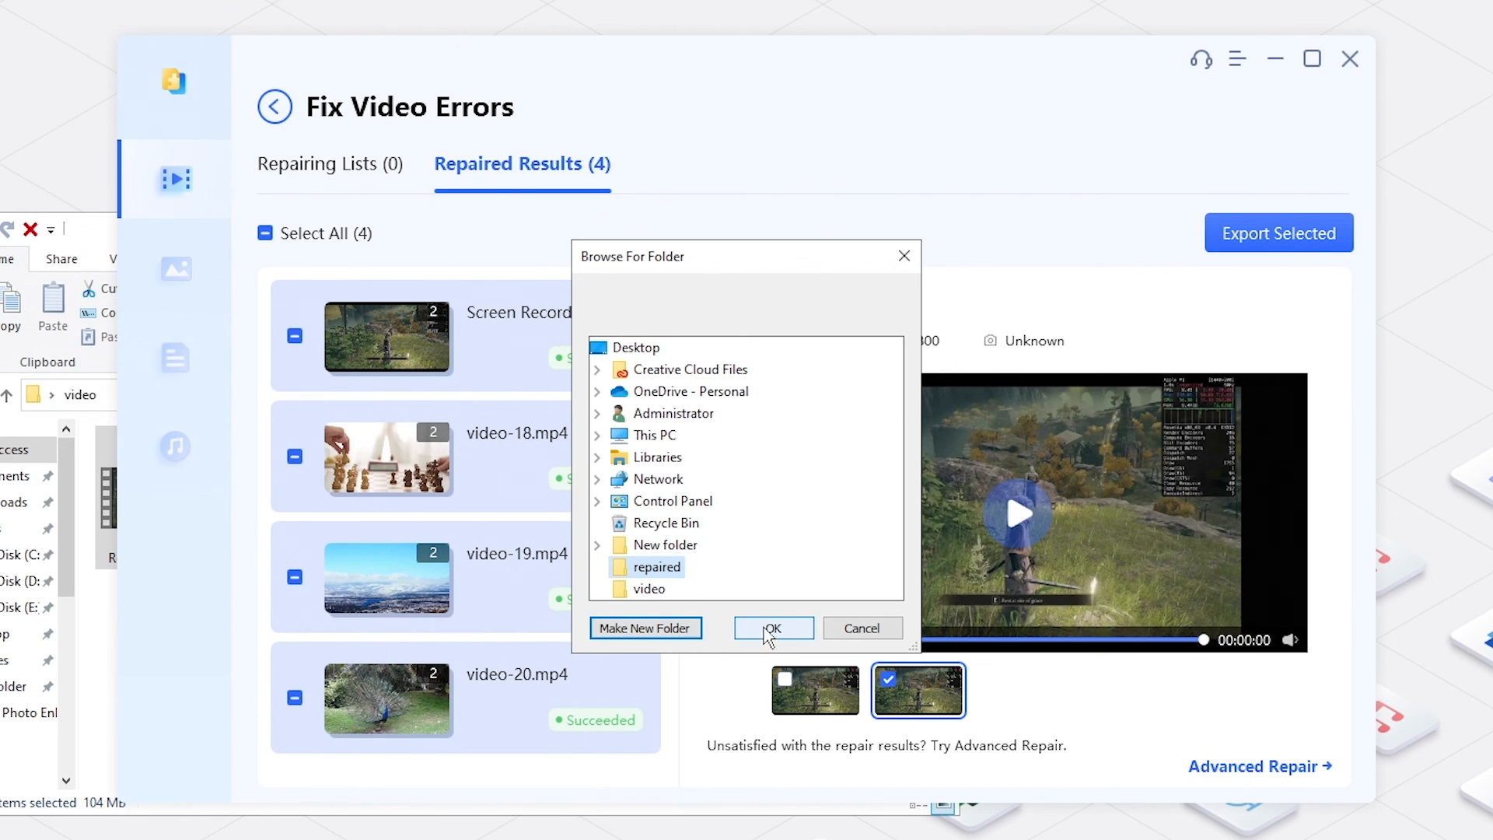
pyautogui.click(773, 627)
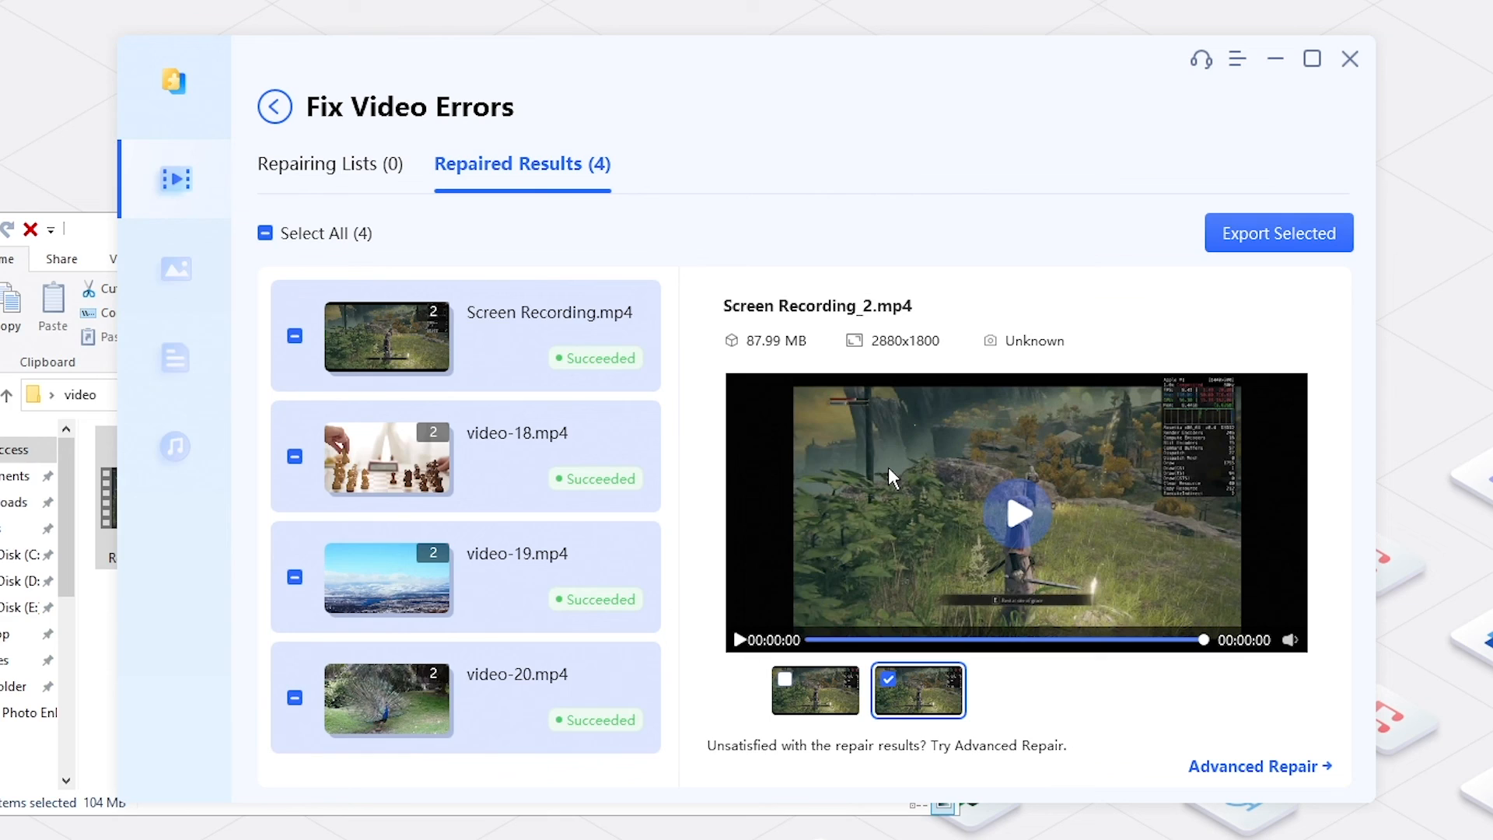